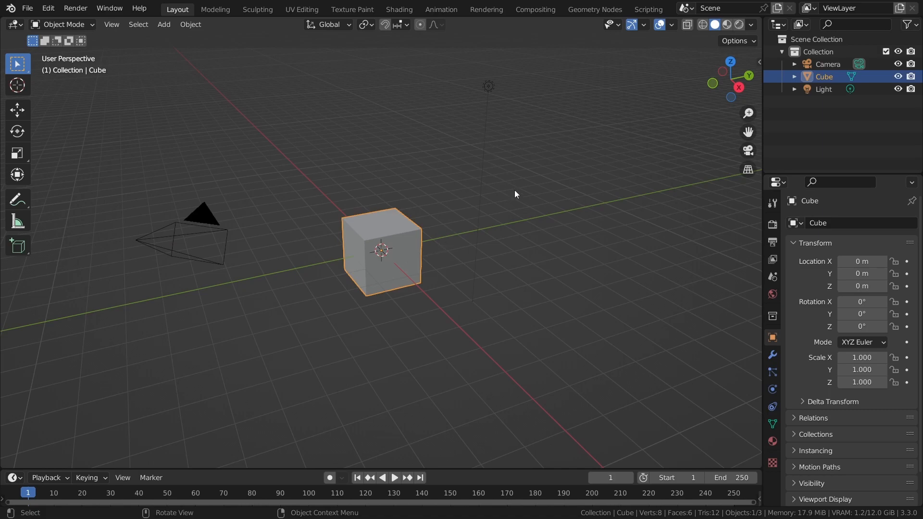
mouse_move(544, 57)
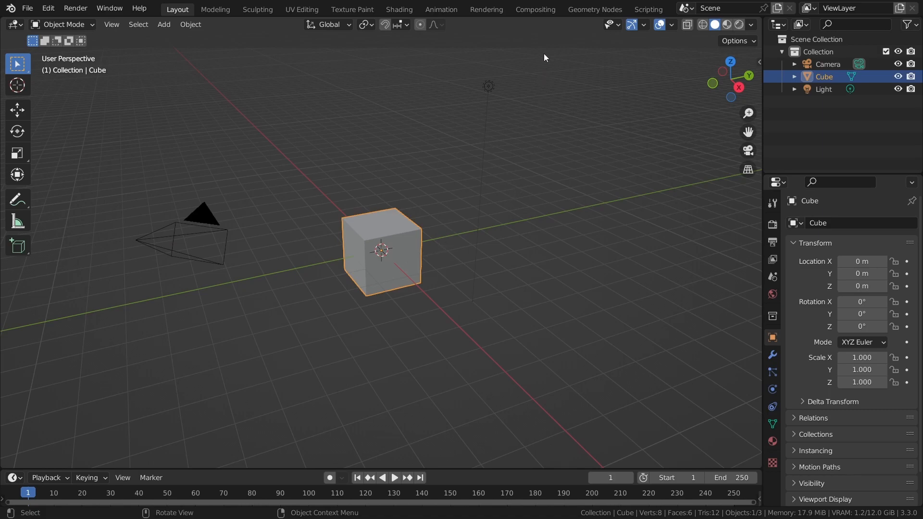
Give the cube a new Geometry Nodes tree and save as gn_grid_morph_tutorial.blend.
click(594, 9)
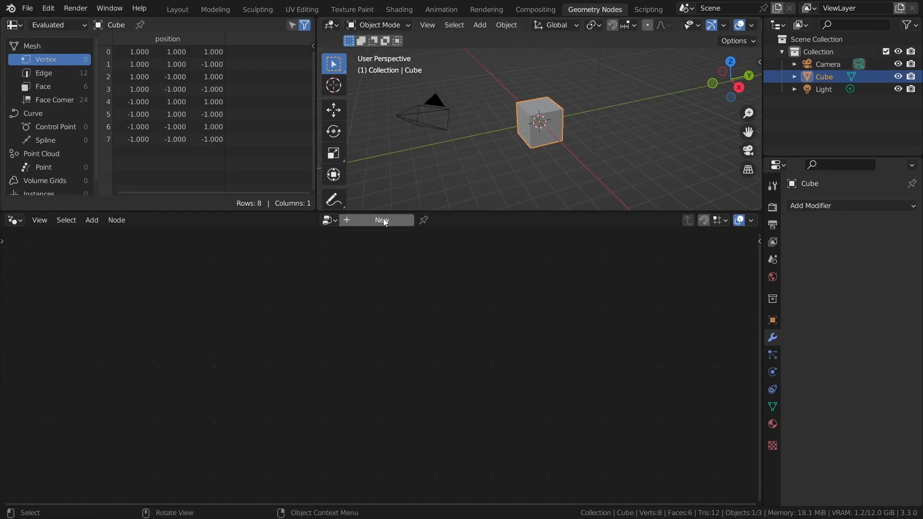
click(382, 220)
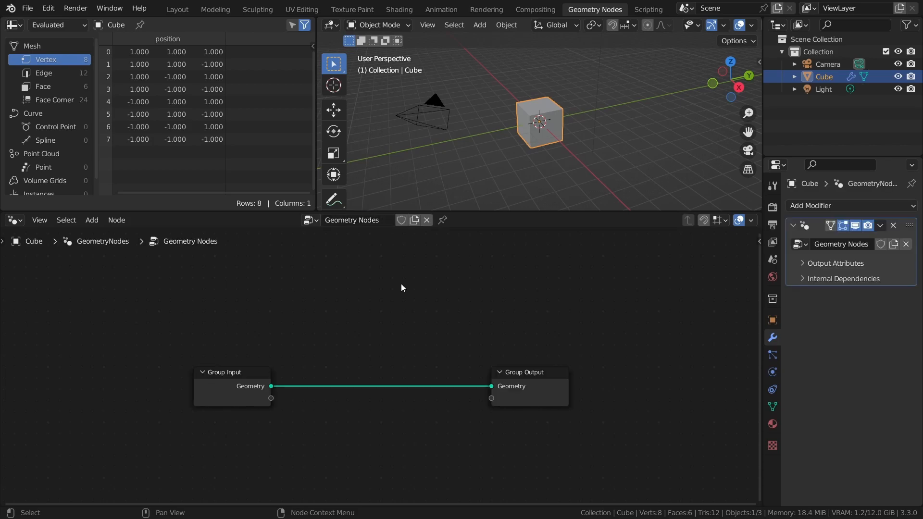
key(ctrl+s)
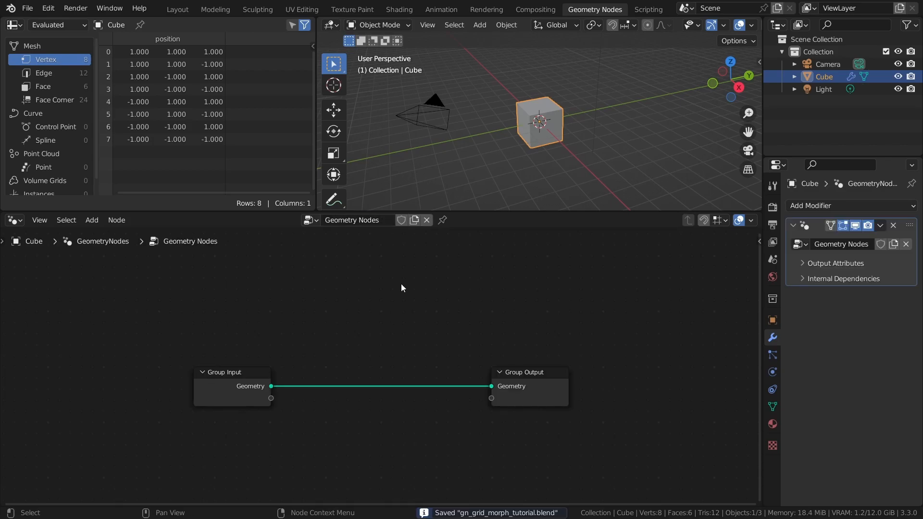
click(176, 9)
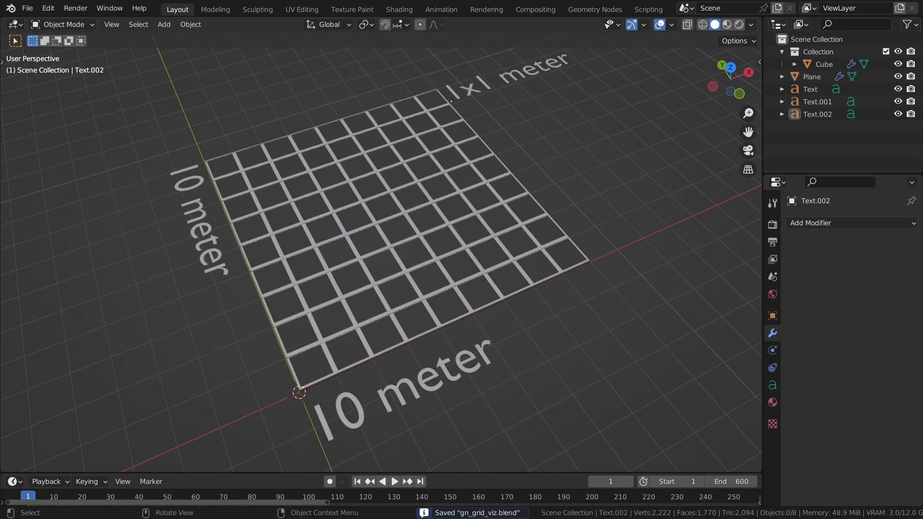
Instance the second Mesh Line onto the first line's points with Instance on Points.
click(810, 76)
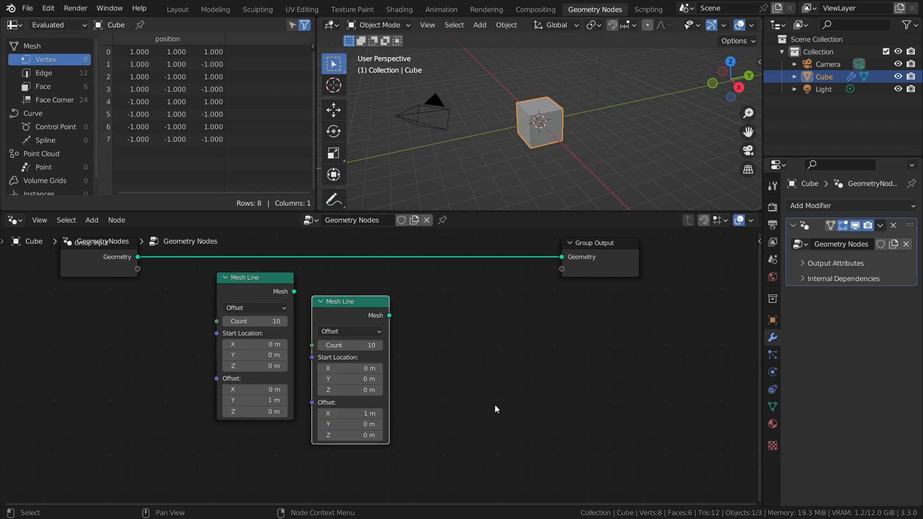
mouse_move(489, 391)
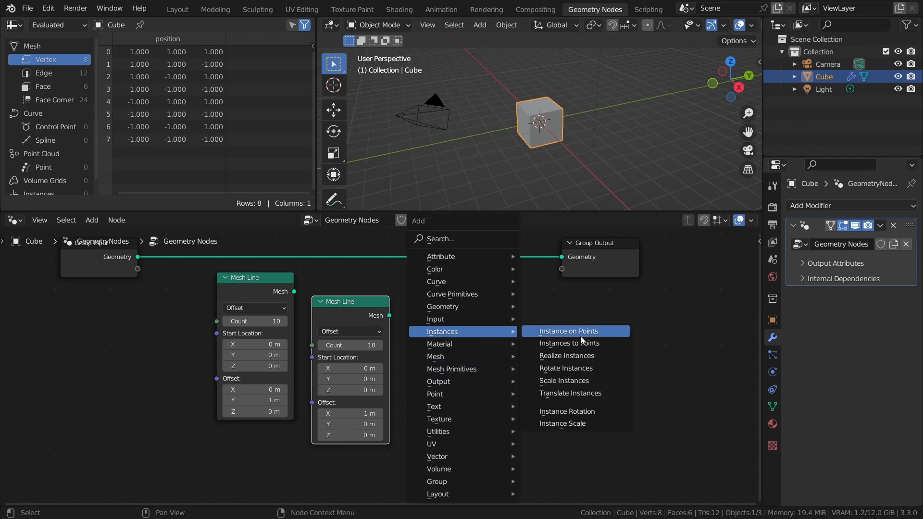
click(567, 331)
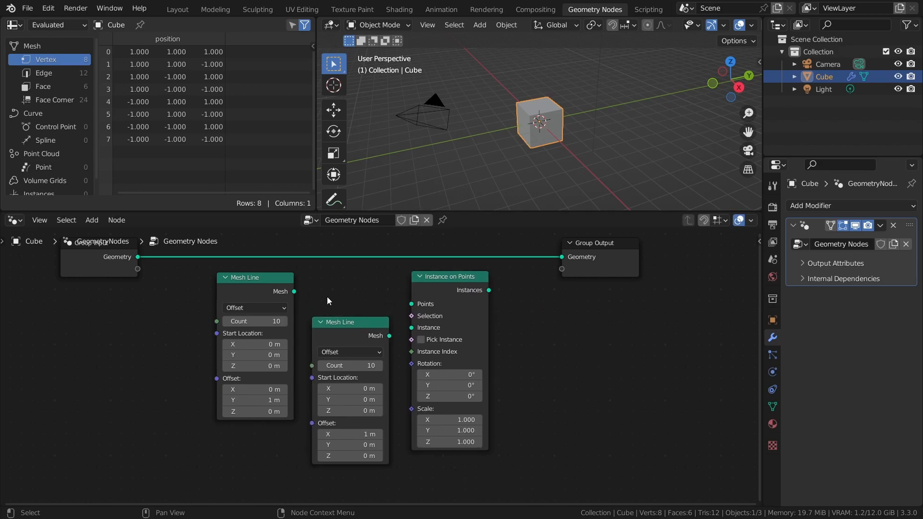
drag(294, 290, 413, 303)
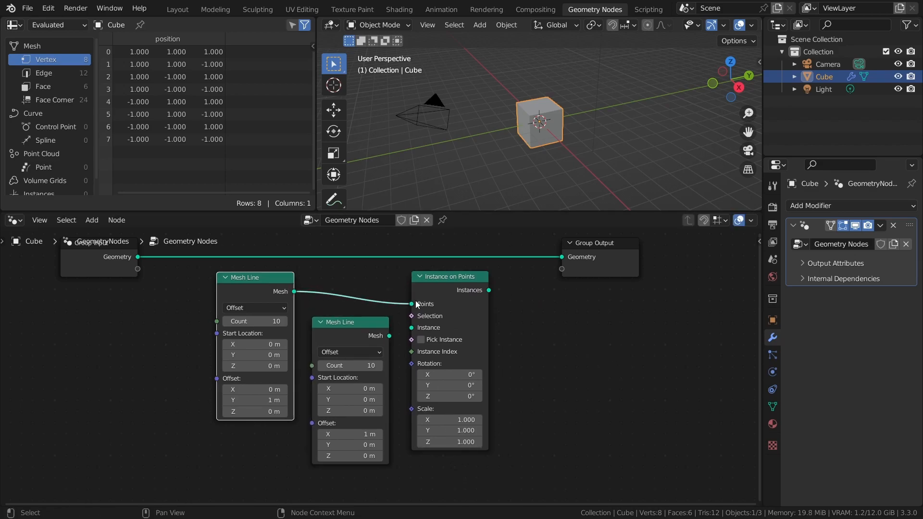
mouse_move(330, 317)
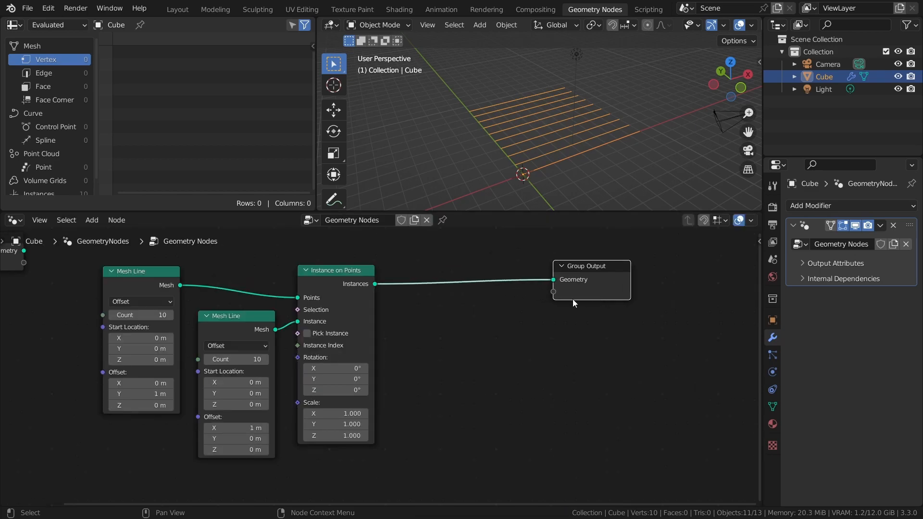
text(rea)
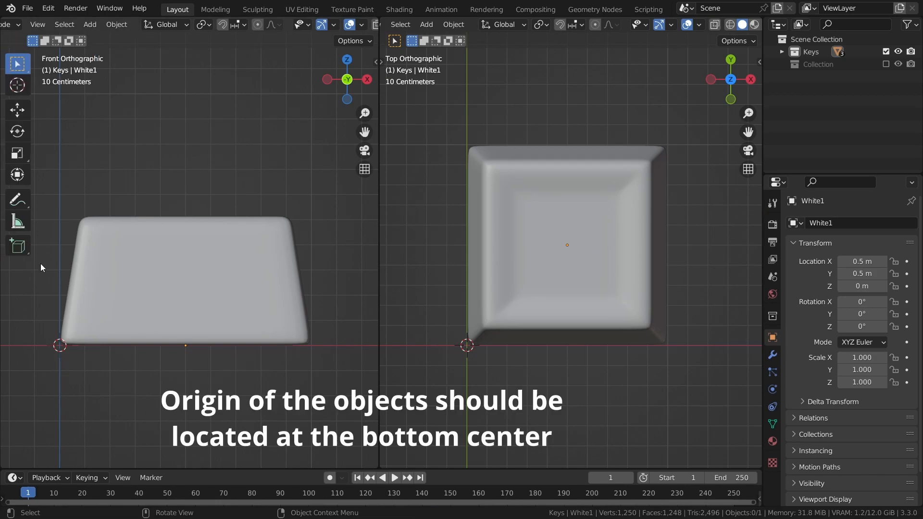
Rename the White1 keycap to White in the Outliner.
click(18, 199)
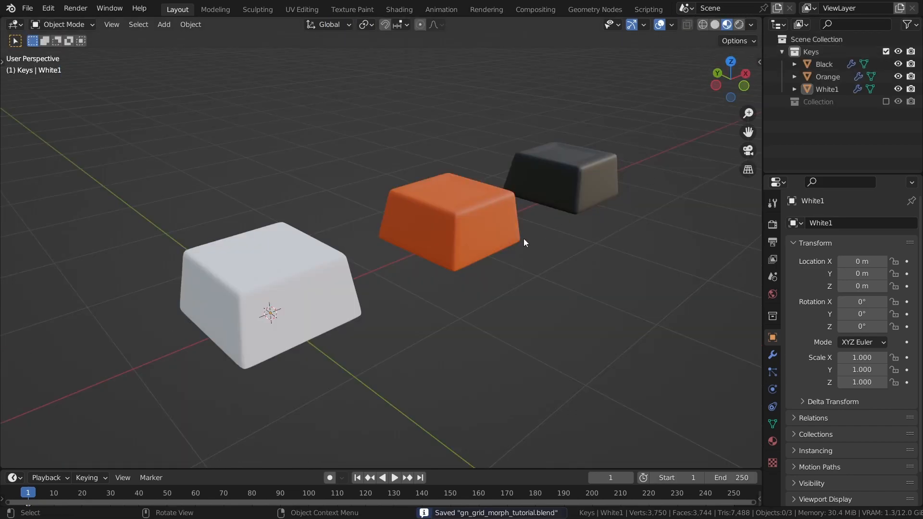
double_click(826, 89)
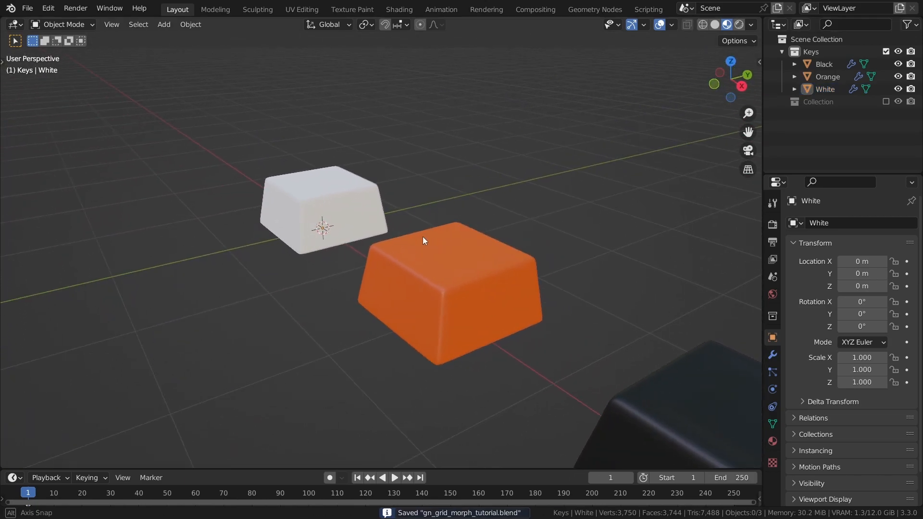
Add a Collection Info node for Keys with Separate Children and Reset Children enabled.
click(594, 9)
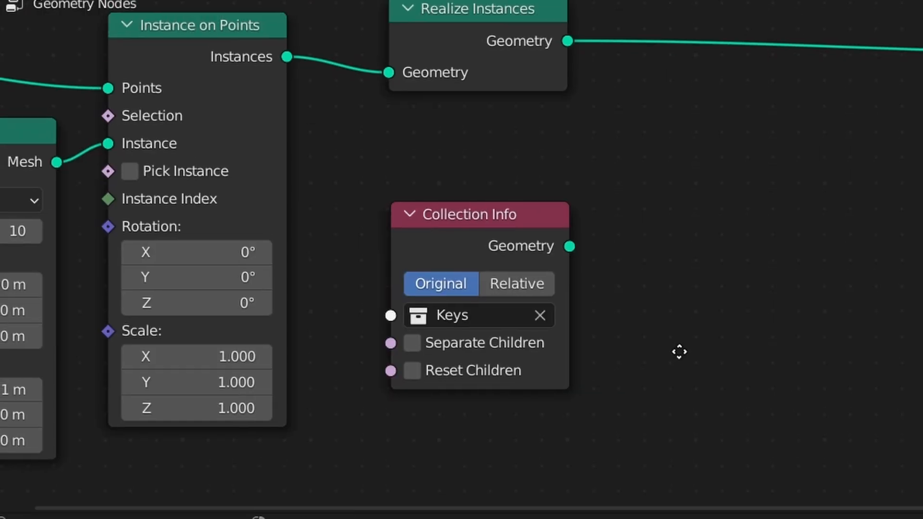
click(413, 359)
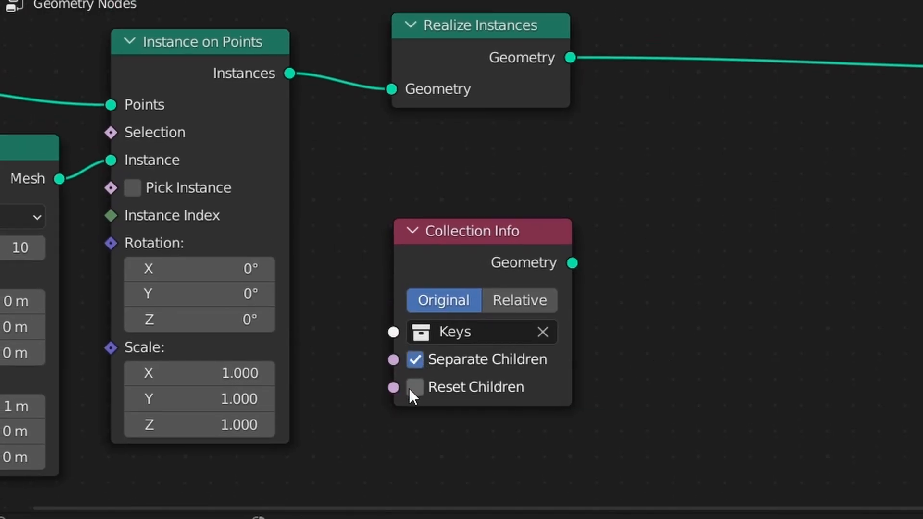
click(413, 386)
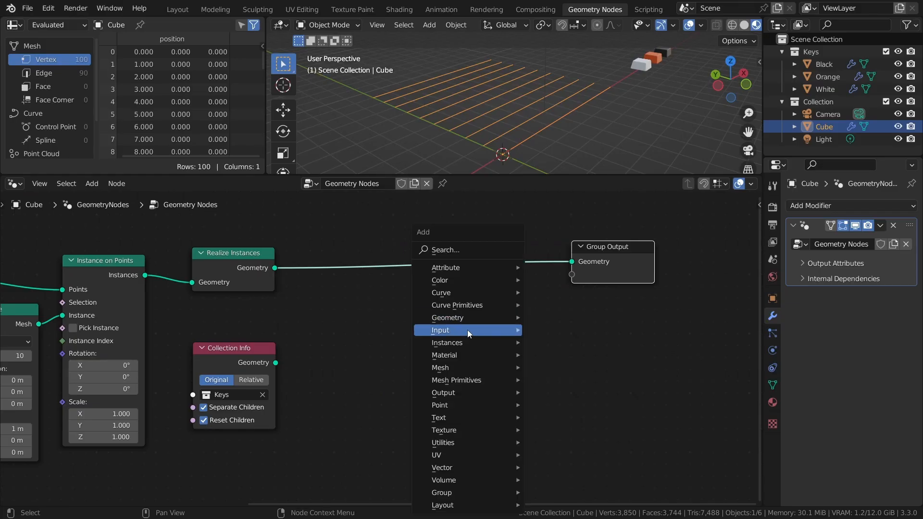
Insert a second Instance on Points using the Keys collection with Pick Instance on, and save.
click(445, 330)
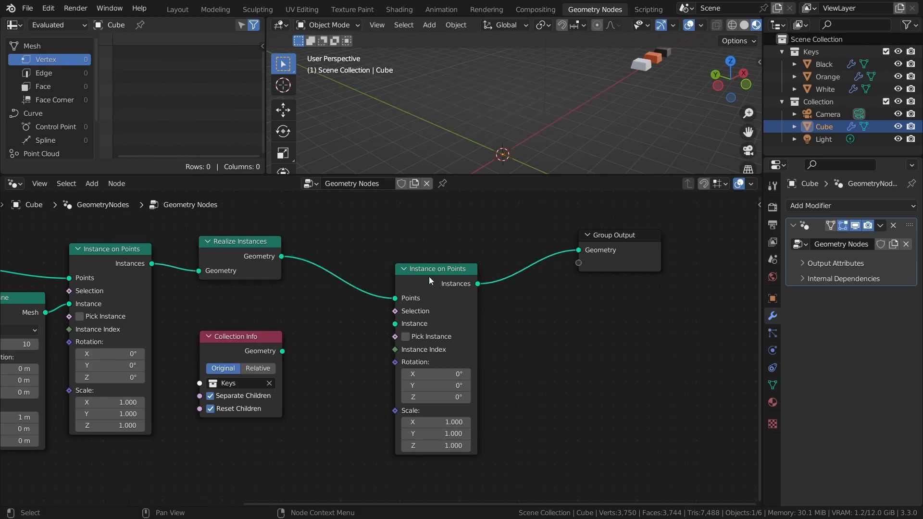
drag(435, 268, 447, 236)
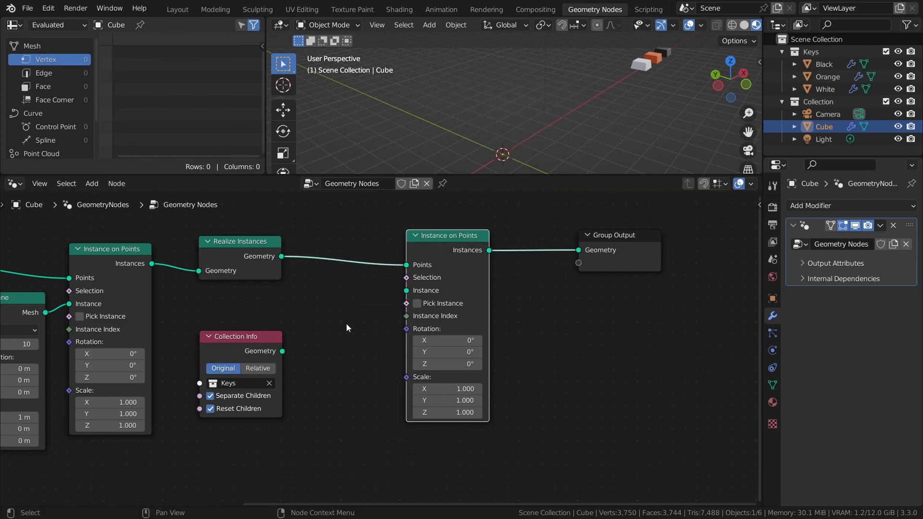
drag(283, 351, 406, 290)
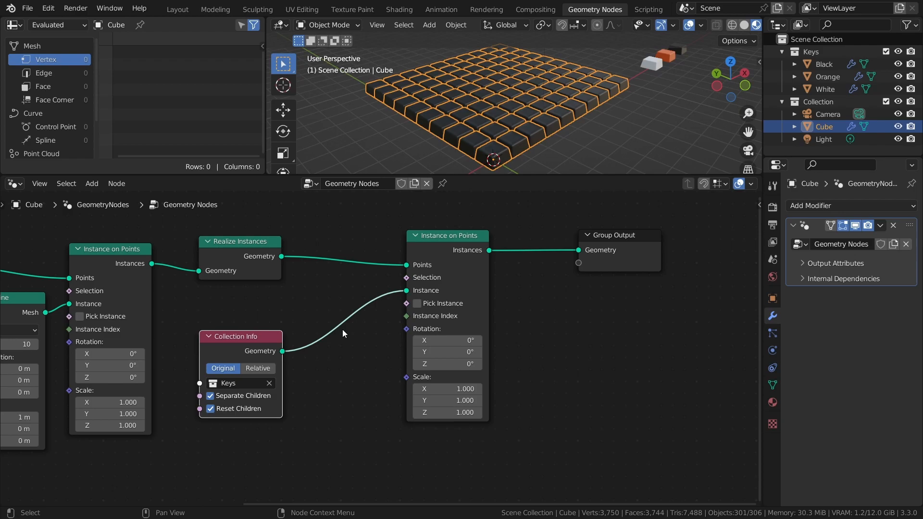
click(417, 303)
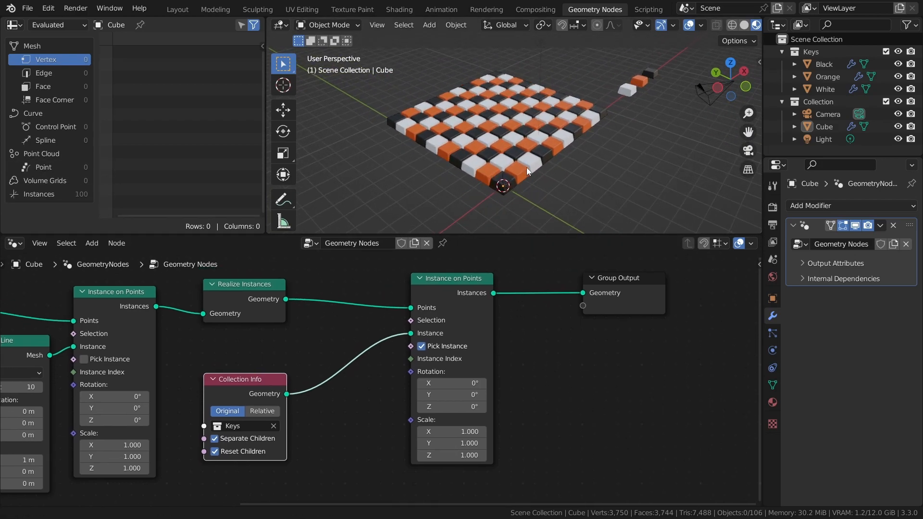
key(ctrl+s)
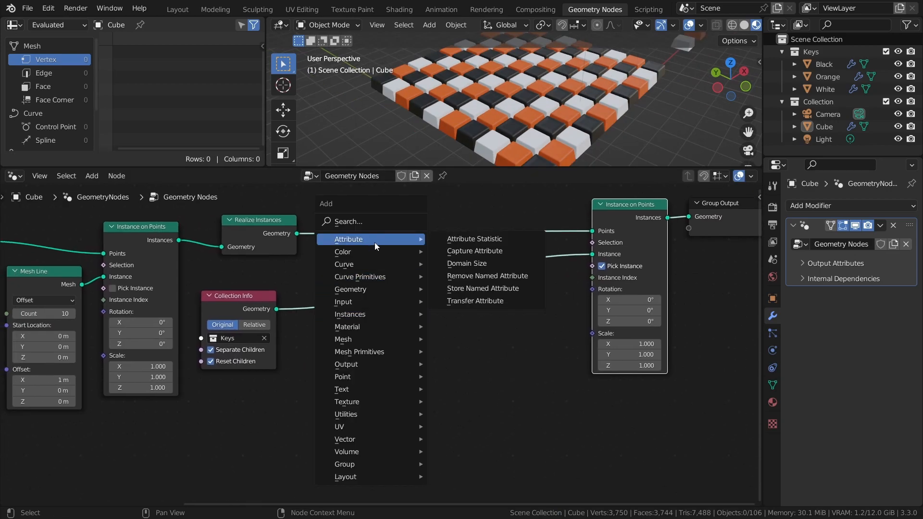
Count the Keys instances with a Domain Size node, save, and change the random seed.
click(466, 263)
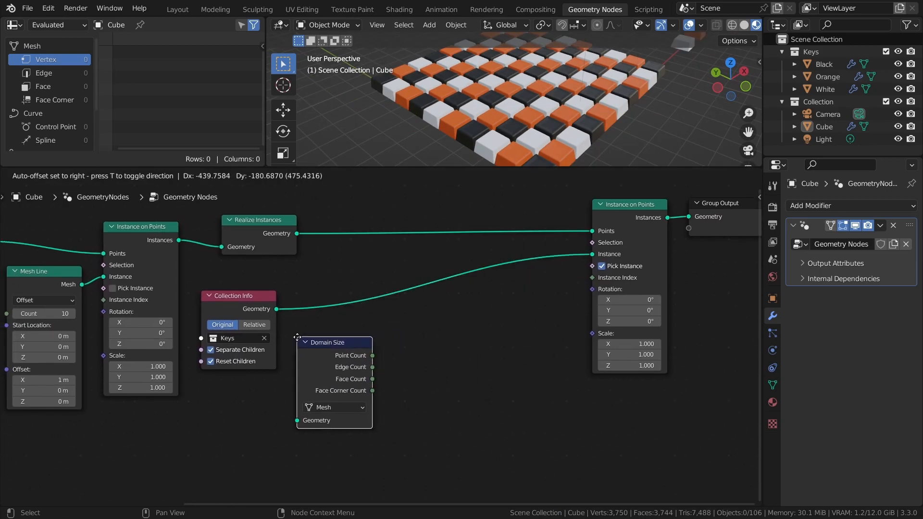
click(333, 406)
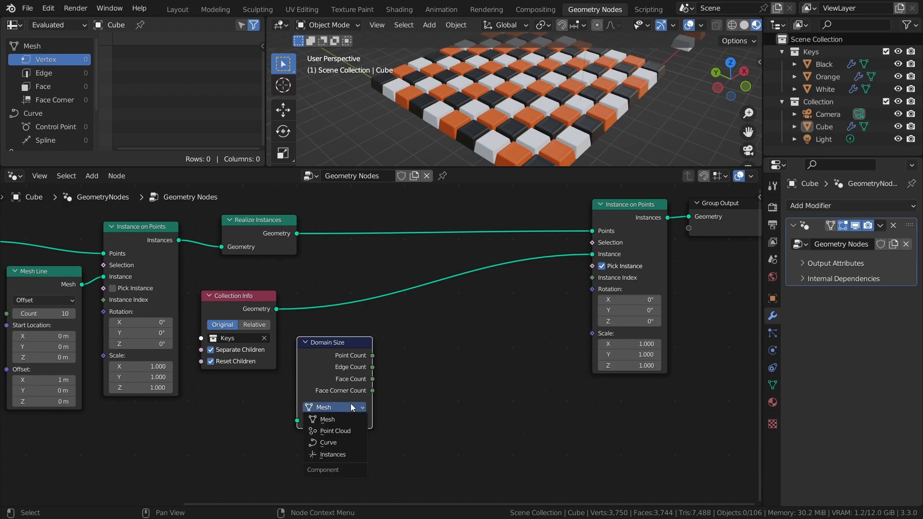
click(331, 454)
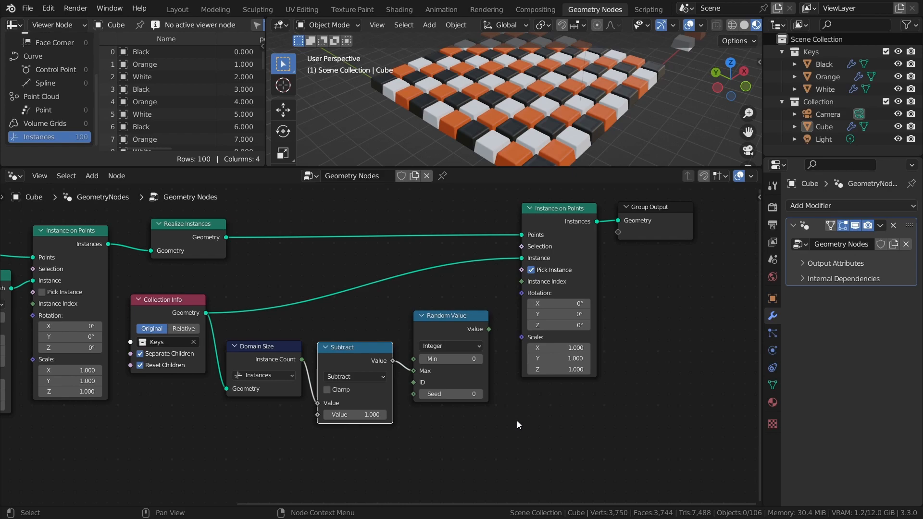
mouse_move(488, 335)
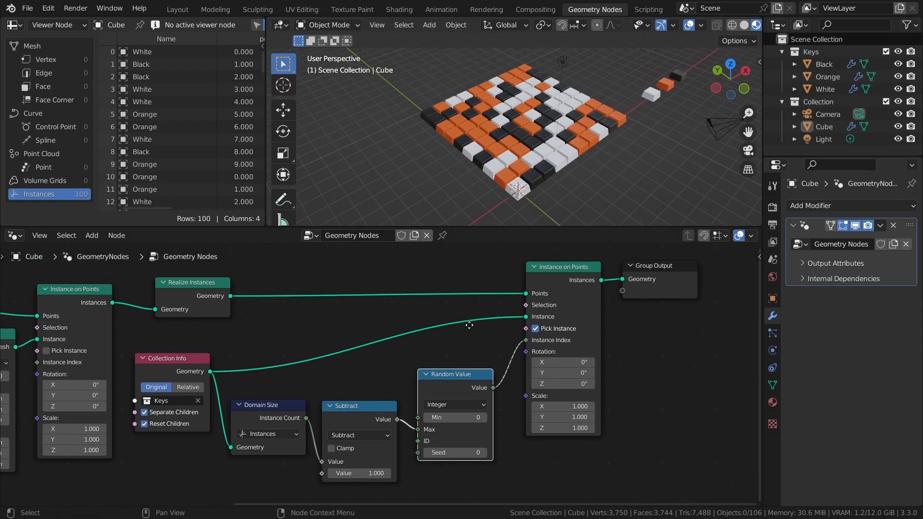
key(ctrl+s)
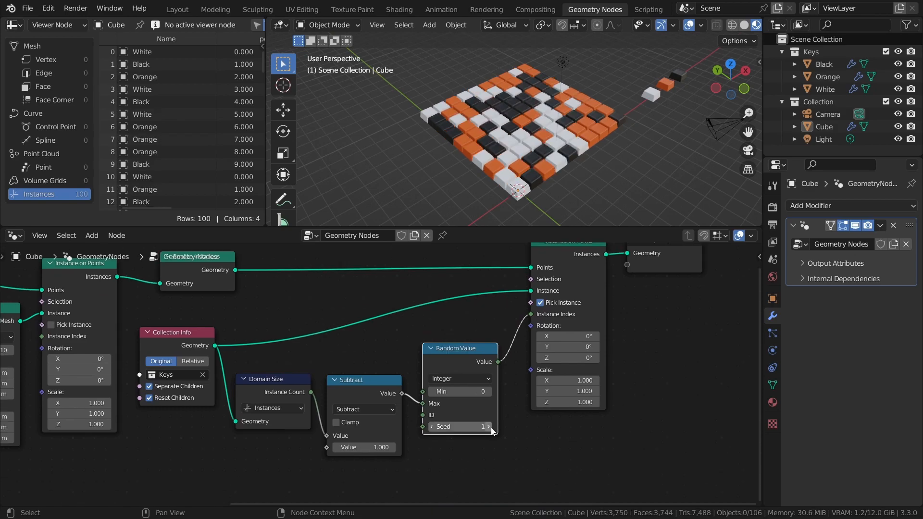
click(459, 426)
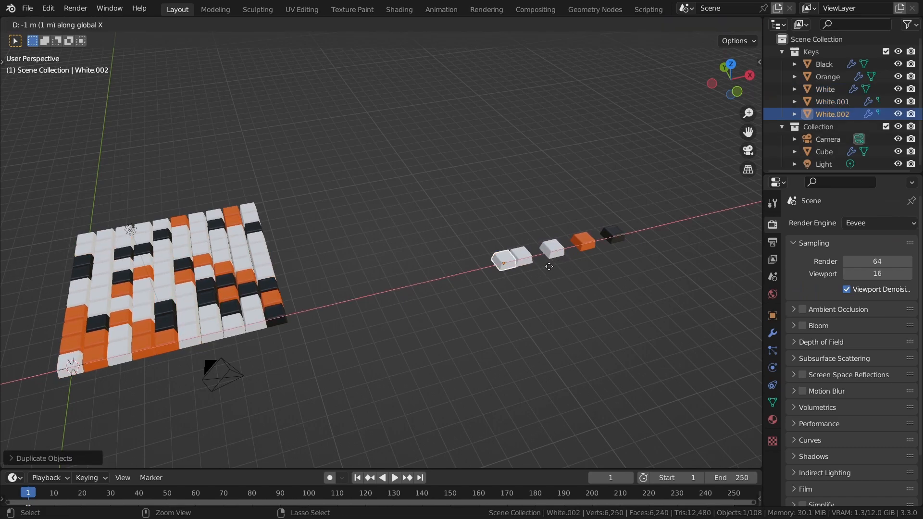
Place the duplicated White keys beside the other keys and orbit to view the grid.
click(489, 264)
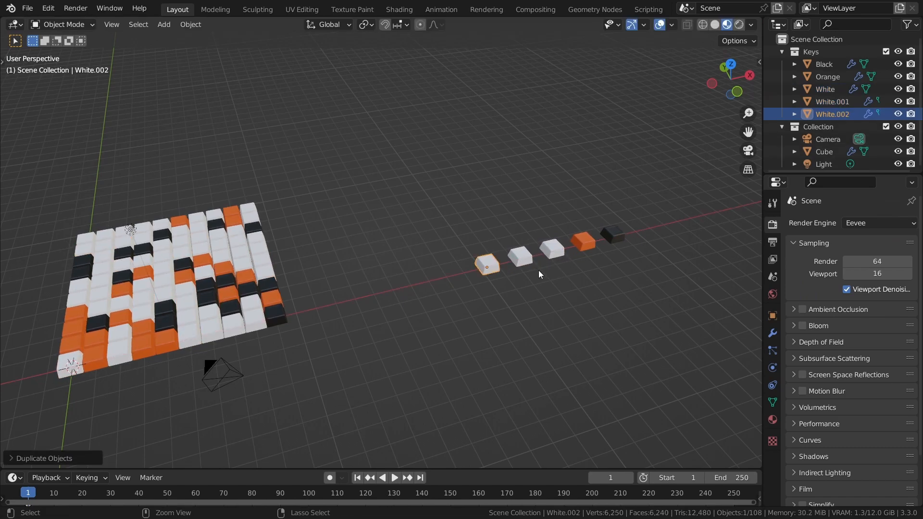
drag(485, 265, 471, 268)
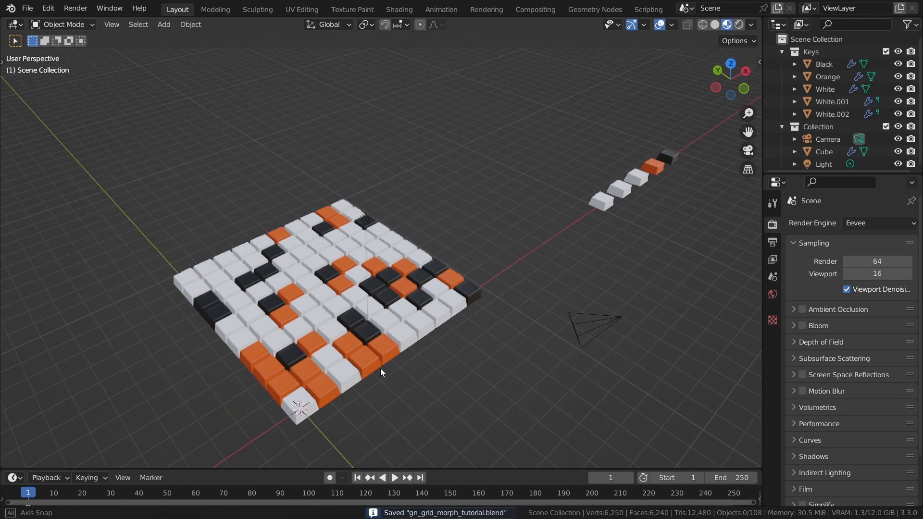
drag(381, 372, 407, 333)
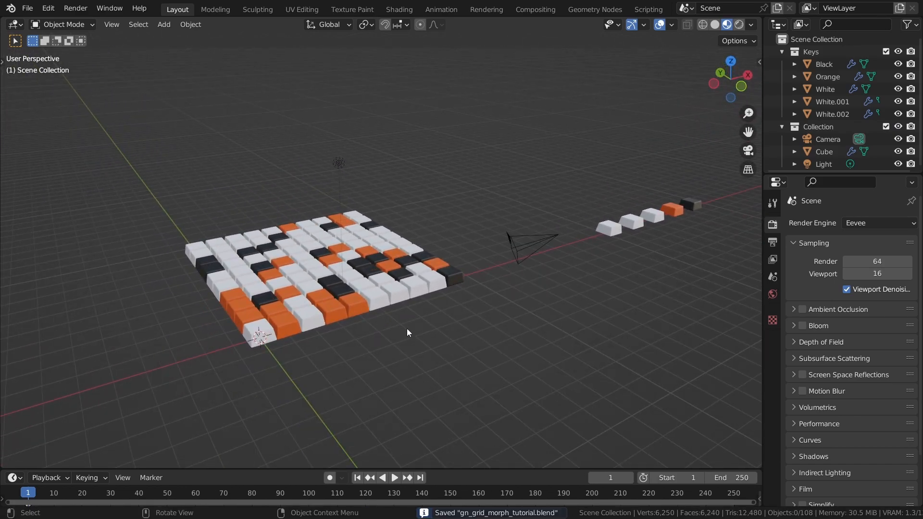
mouse_move(432, 335)
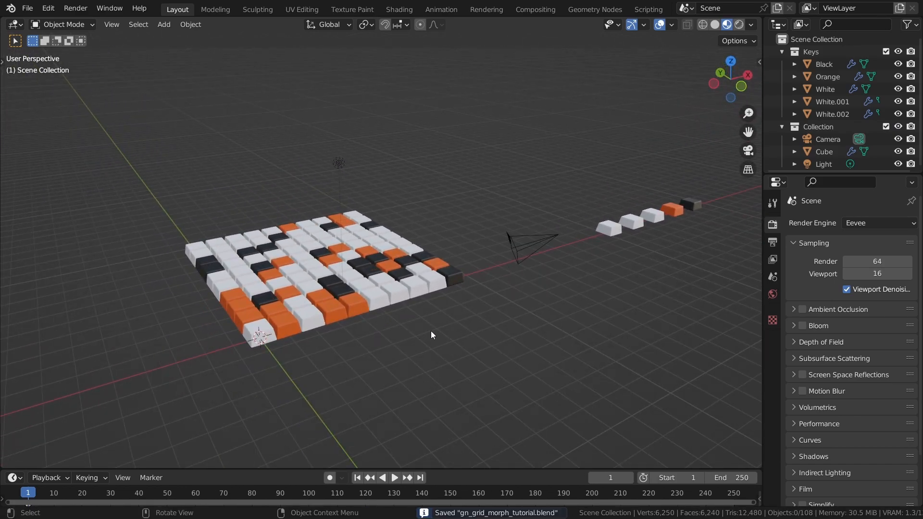
click(594, 10)
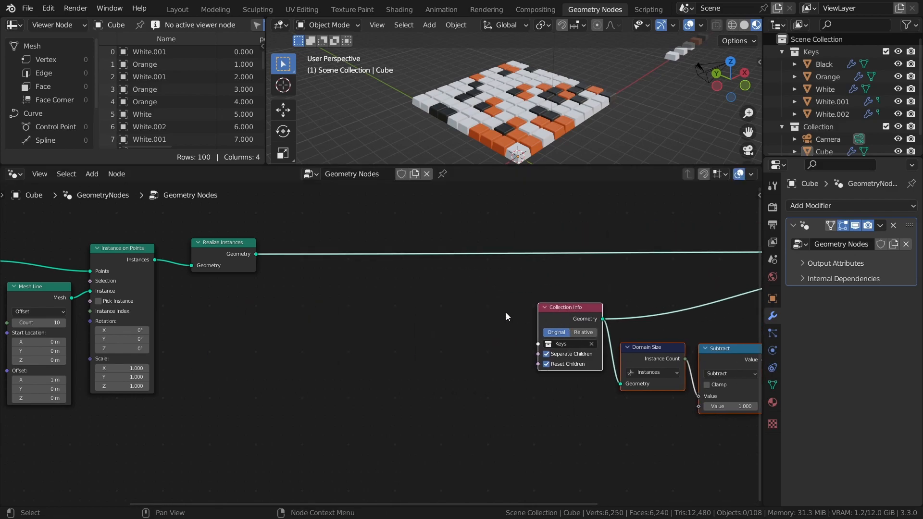
Add Set Position and remap Noise Texture Fac through Map Range to -1.25–1.25.
text(set po)
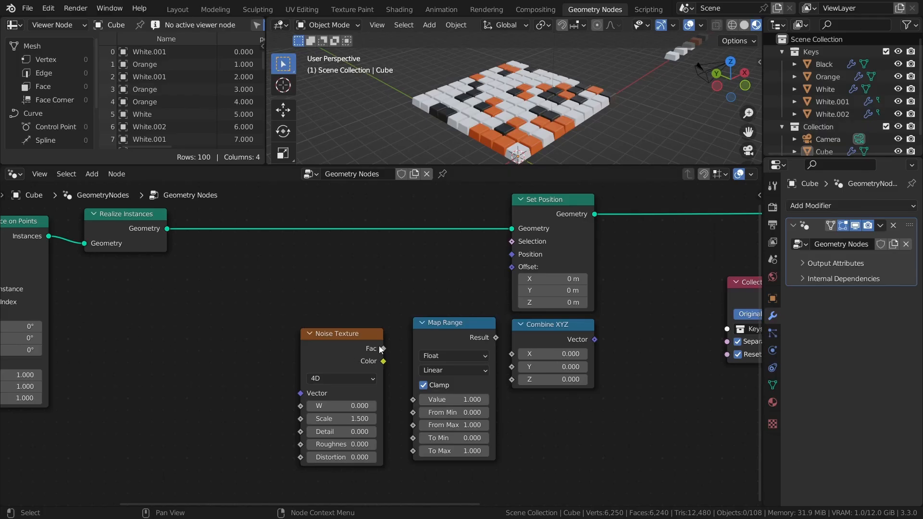
drag(383, 361, 412, 400)
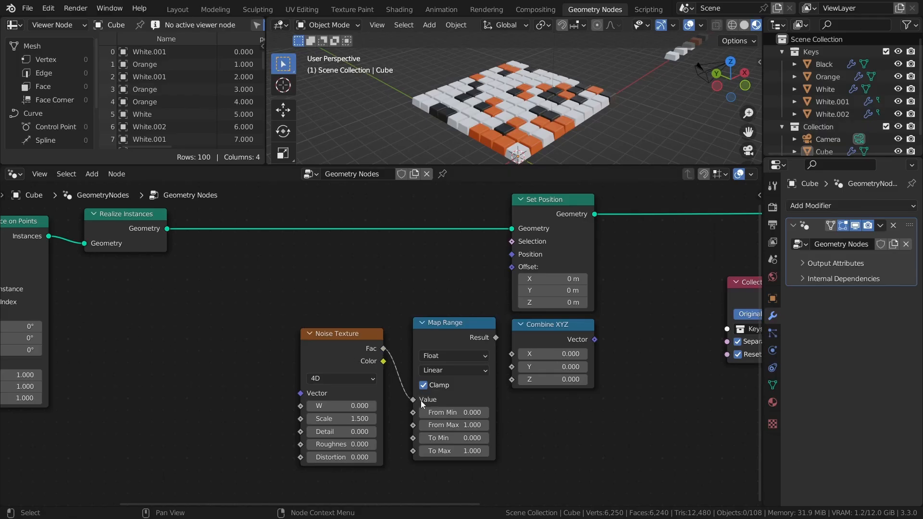
mouse_move(510, 438)
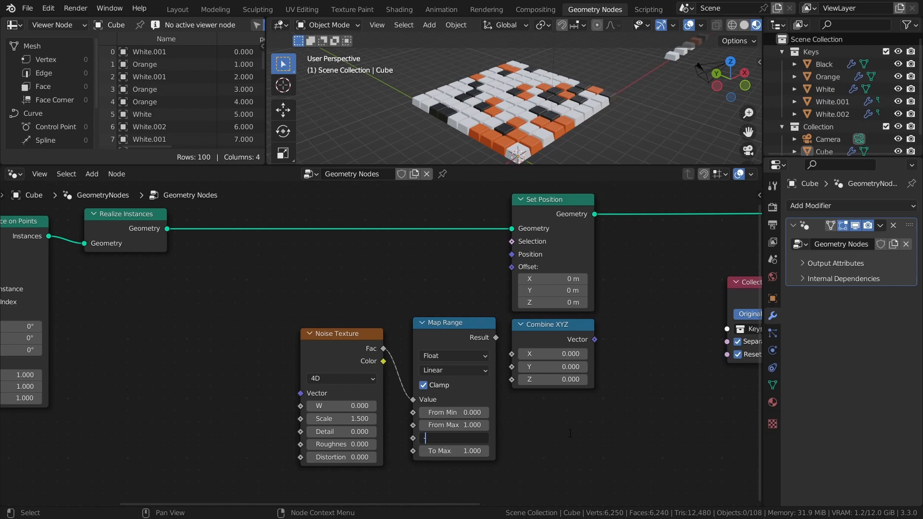
text(-1.250)
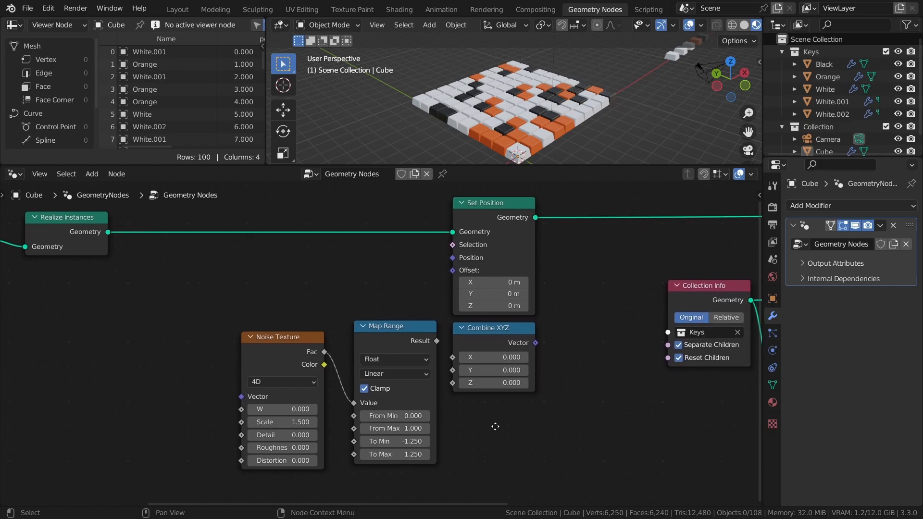
Drive the X offset with the remapped noise and adjust the noise W value.
drag(437, 341, 461, 357)
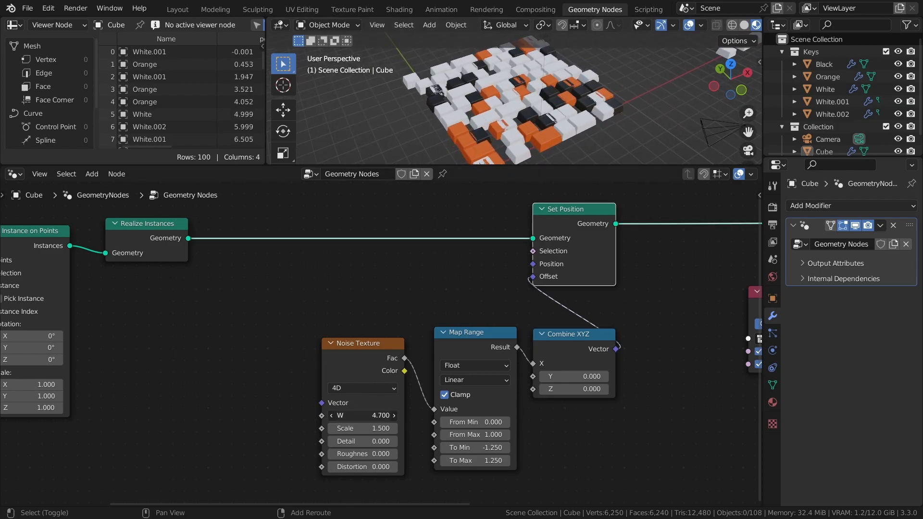
drag(362, 415, 374, 415)
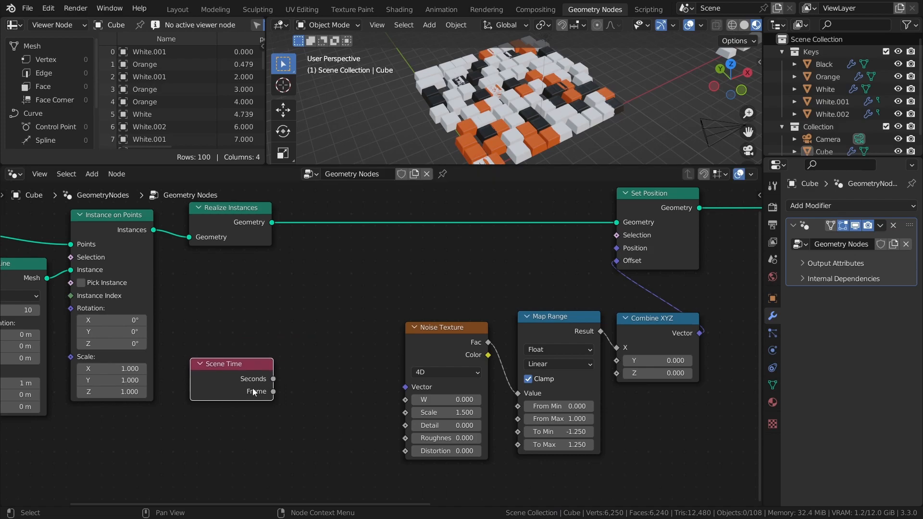
mouse_move(320, 409)
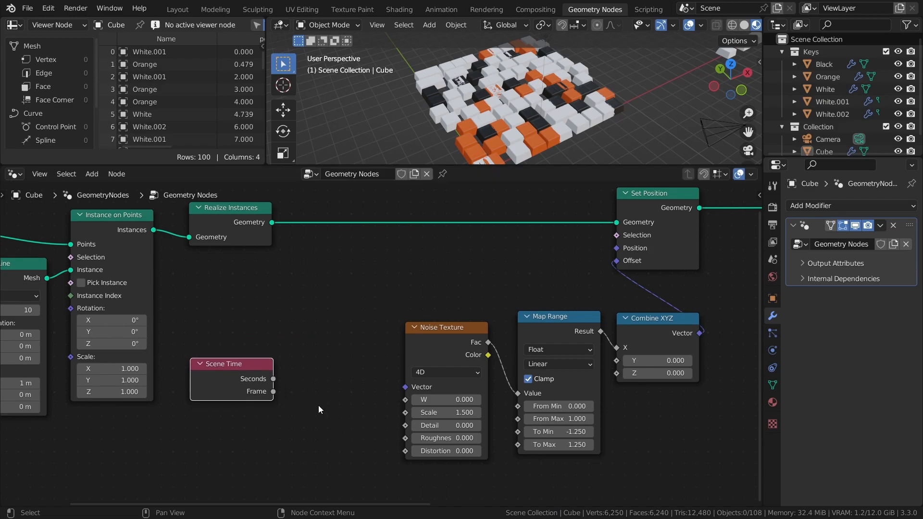
drag(273, 391, 405, 399)
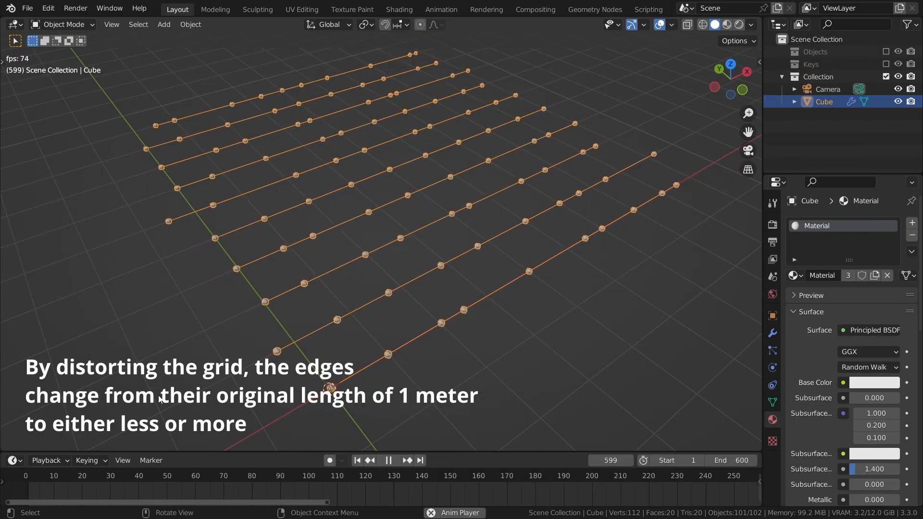
Insert a Mesh to Points node before instancing and set its mode to Edges.
click(594, 9)
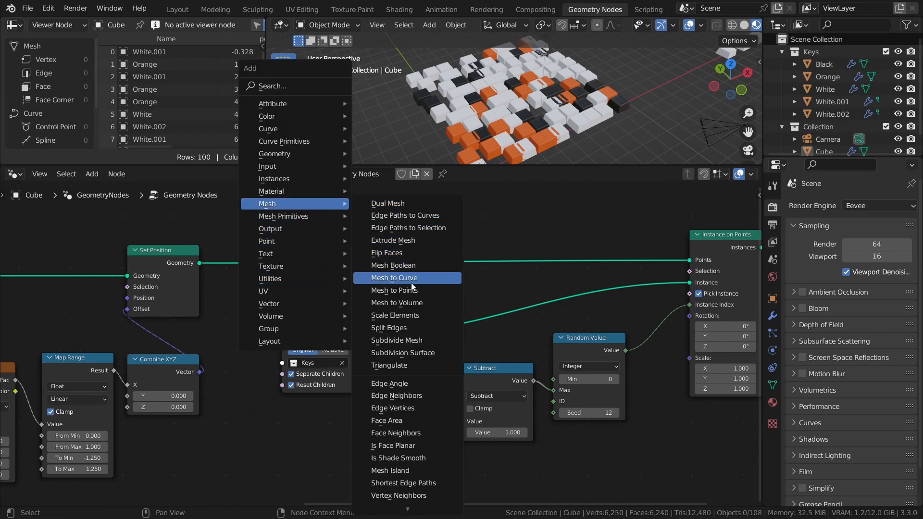
click(394, 291)
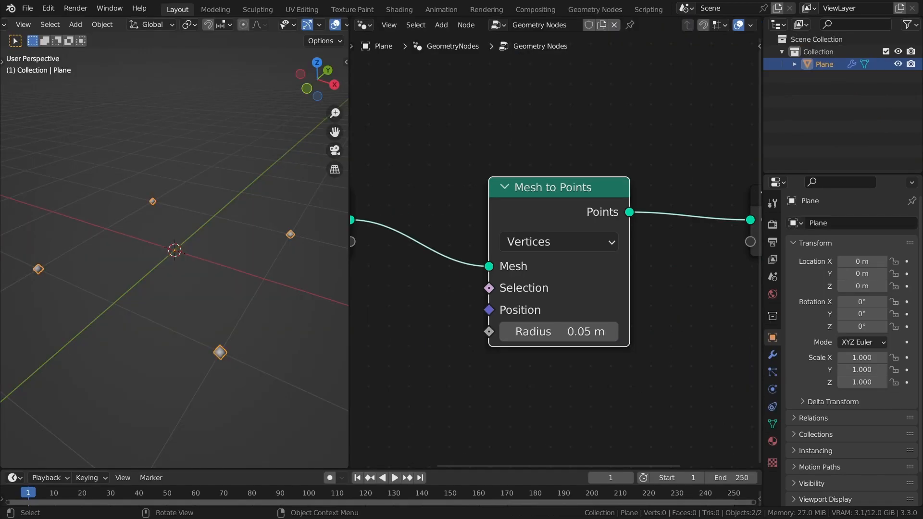
click(558, 241)
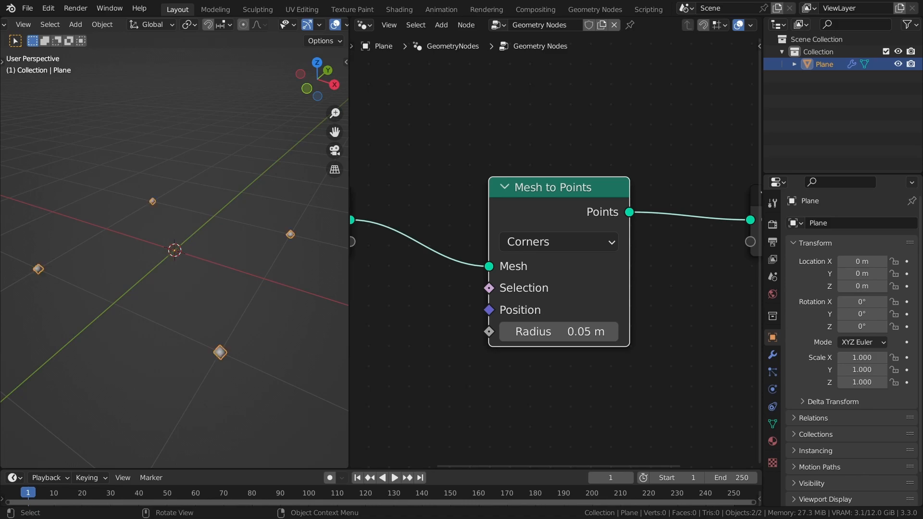
click(557, 242)
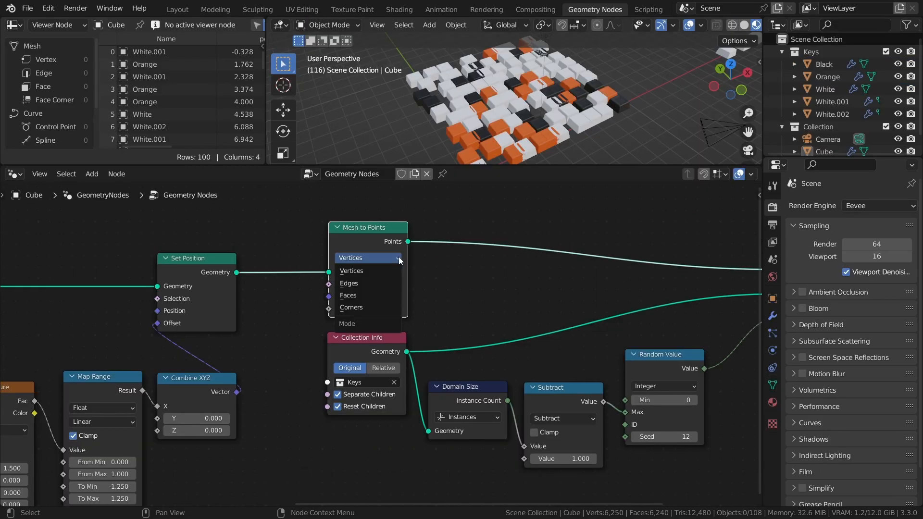
mouse_move(372, 285)
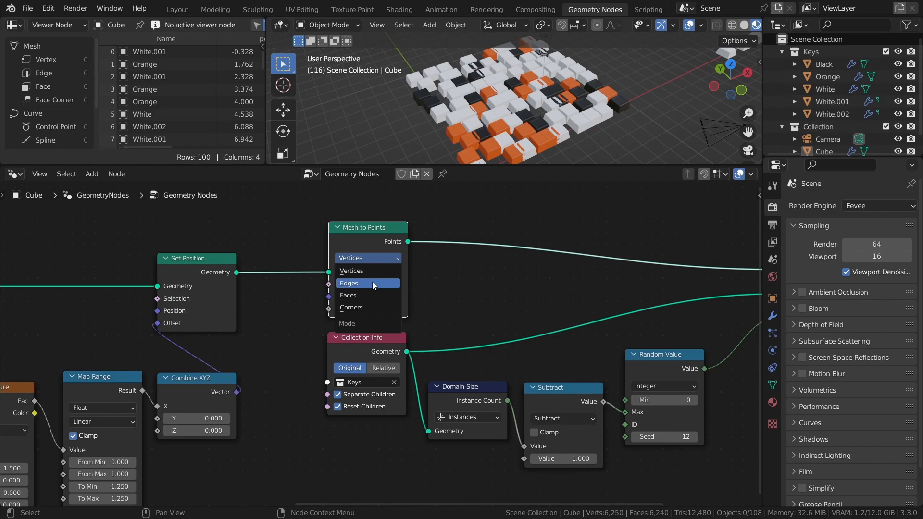
click(349, 283)
text(e)
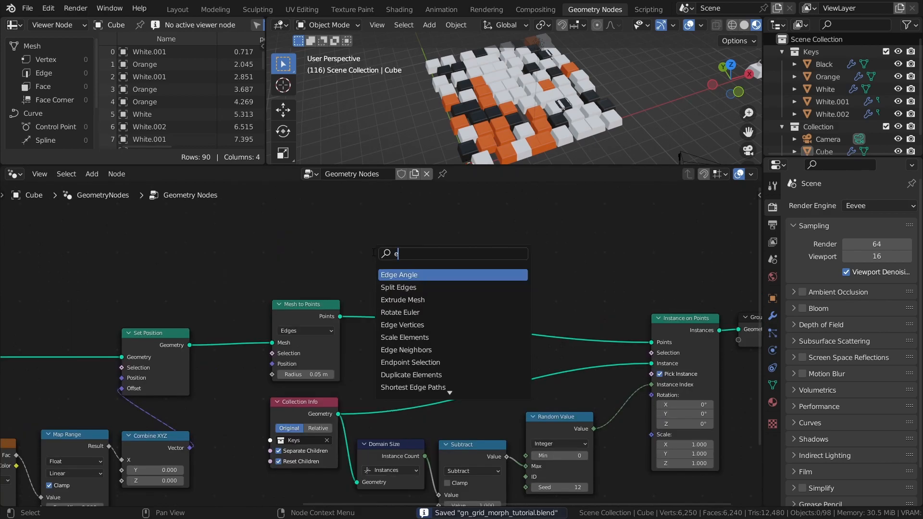
Add Edge Vertices and a Vector Math Distance node to measure each edge's length.
click(403, 325)
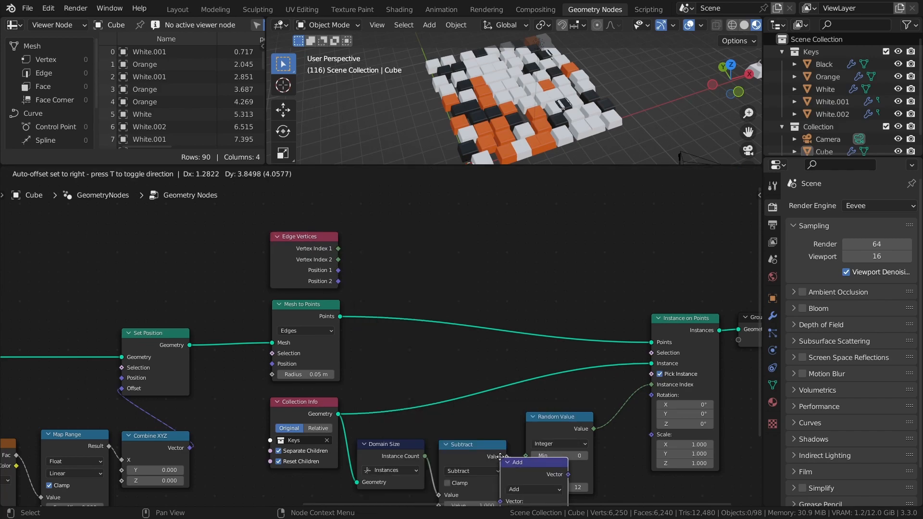
click(407, 225)
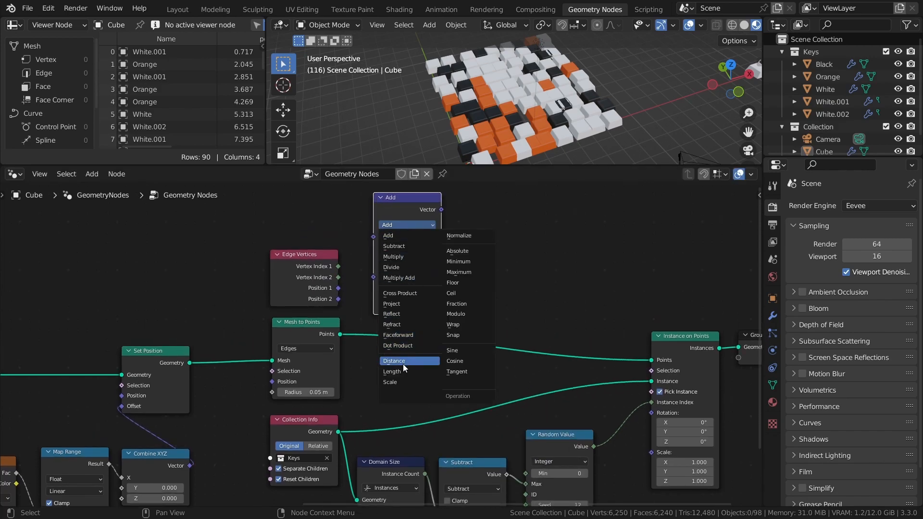
click(393, 361)
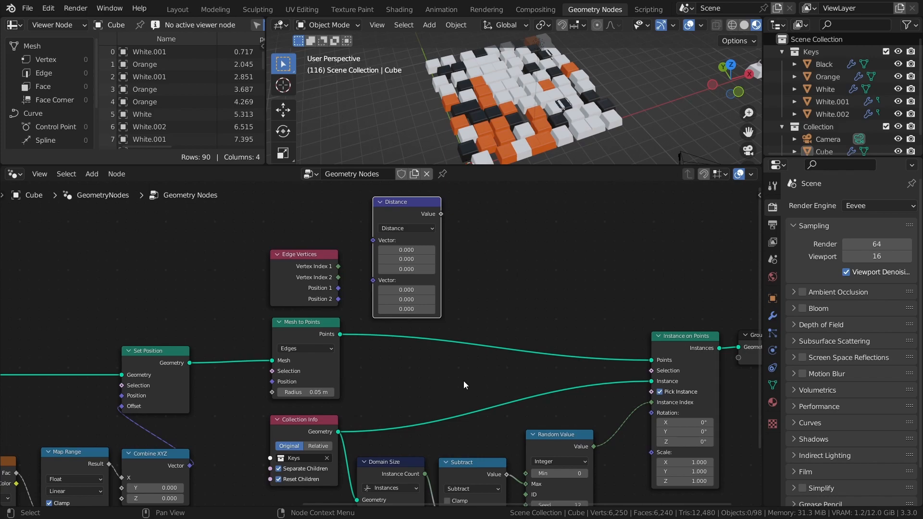
mouse_move(407, 383)
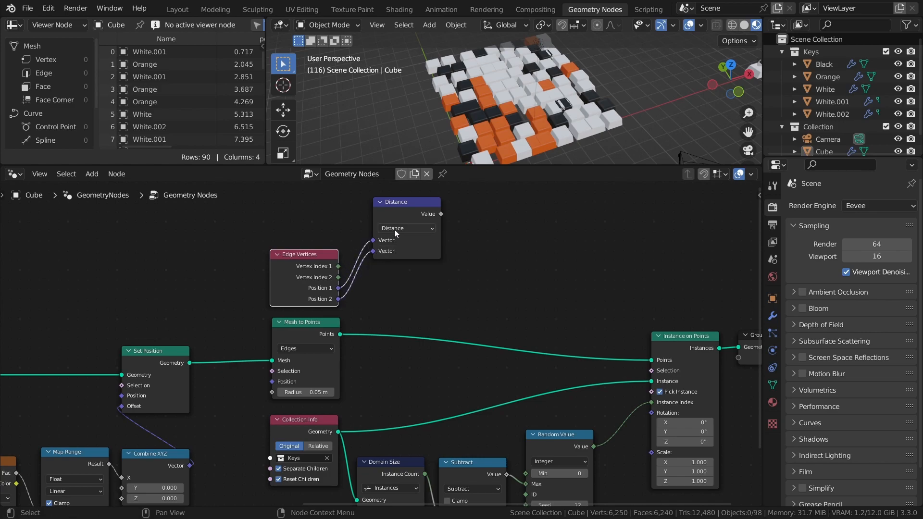
drag(406, 201, 393, 250)
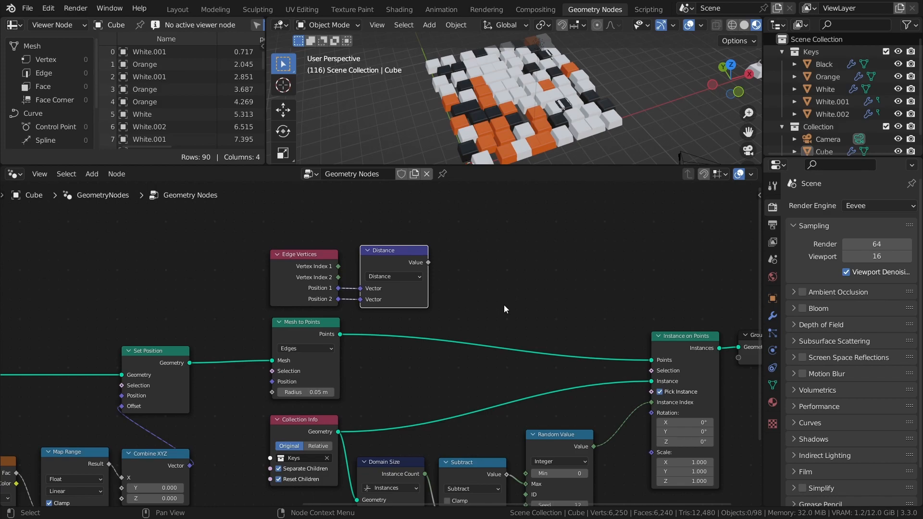
mouse_move(500, 304)
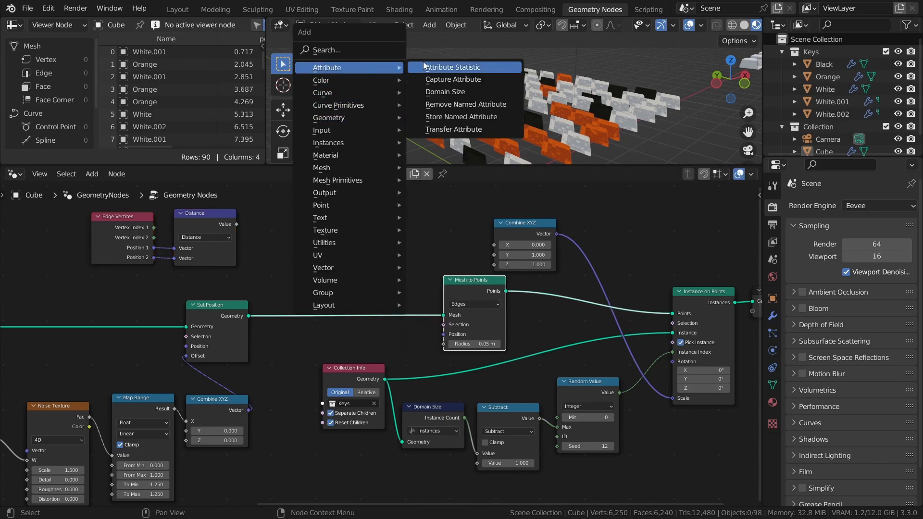
Add a Capture Attribute node for the edge length and play the animation.
click(453, 79)
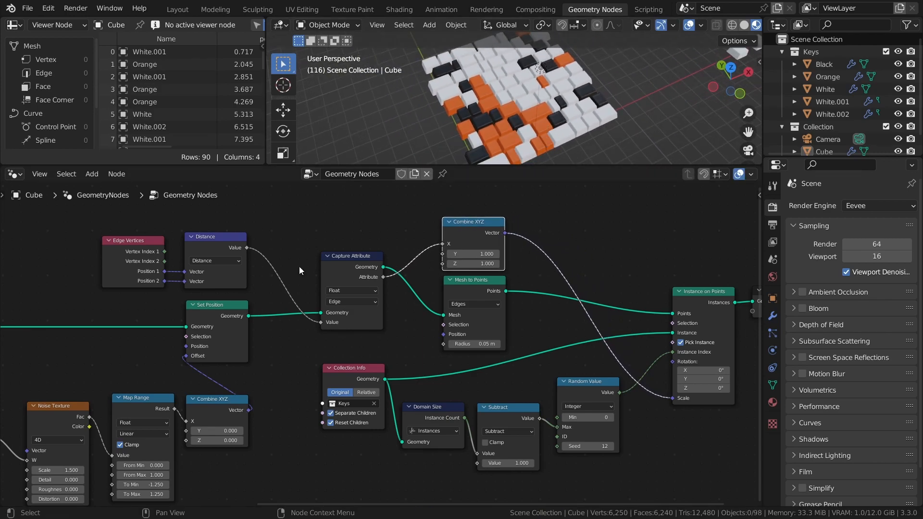
key(space)
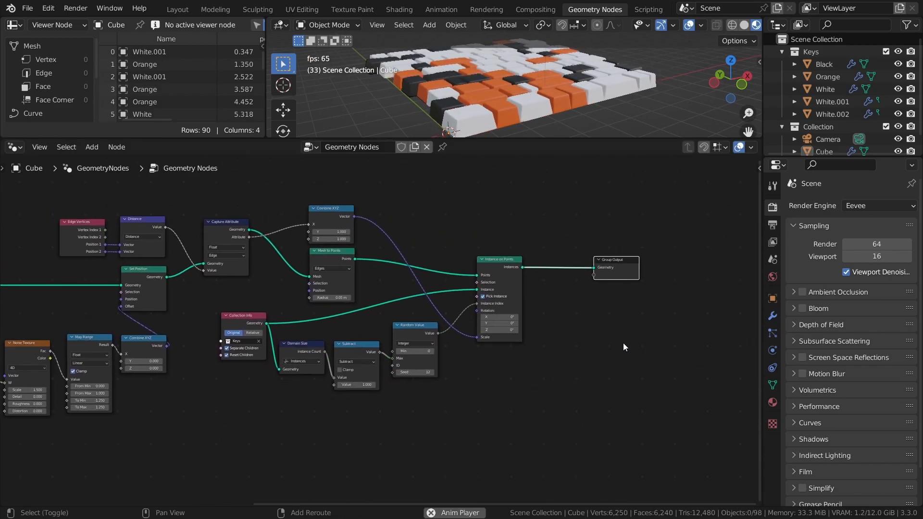
Add Translate Instances with a Combine XYZ whose Z is noise snapped to 0.5, multiplied by -0.25.
text(tra)
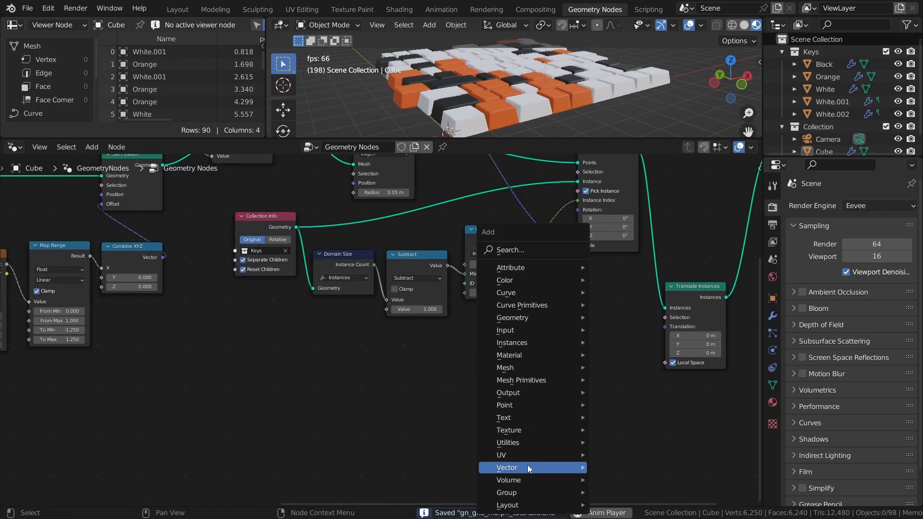
click(506, 467)
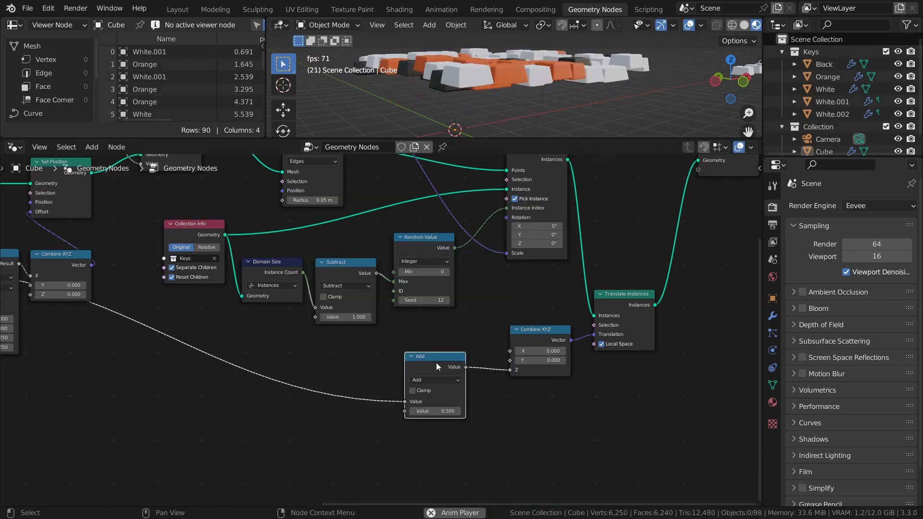
click(435, 376)
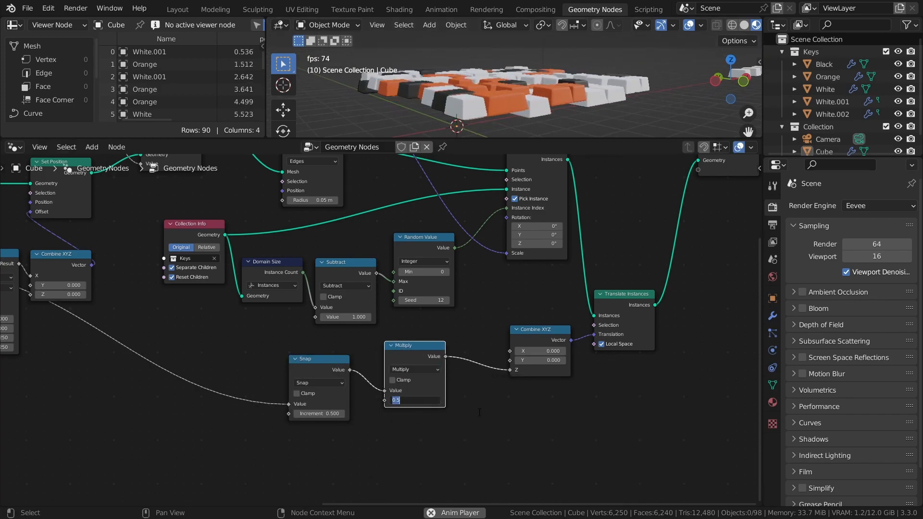
text(-0.250)
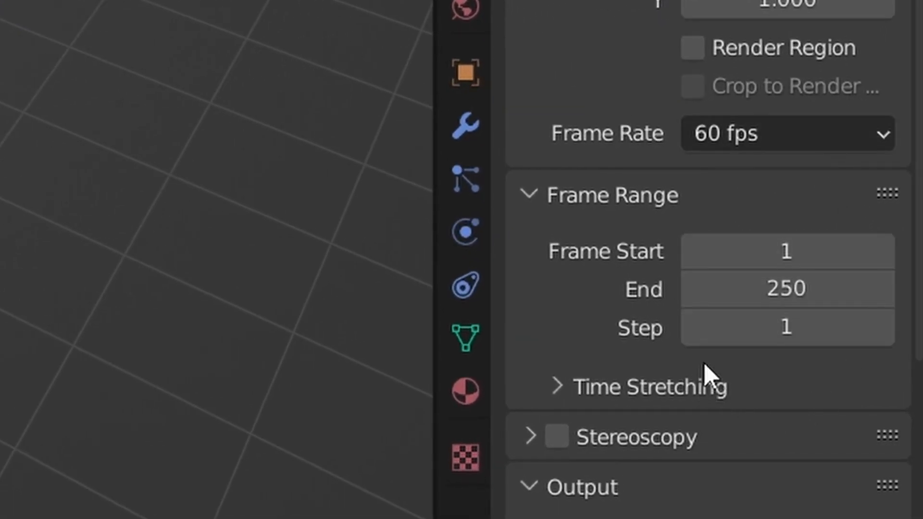
Set the animation end to frame 600 and duplicate the grid 6 m along Y.
text(600)
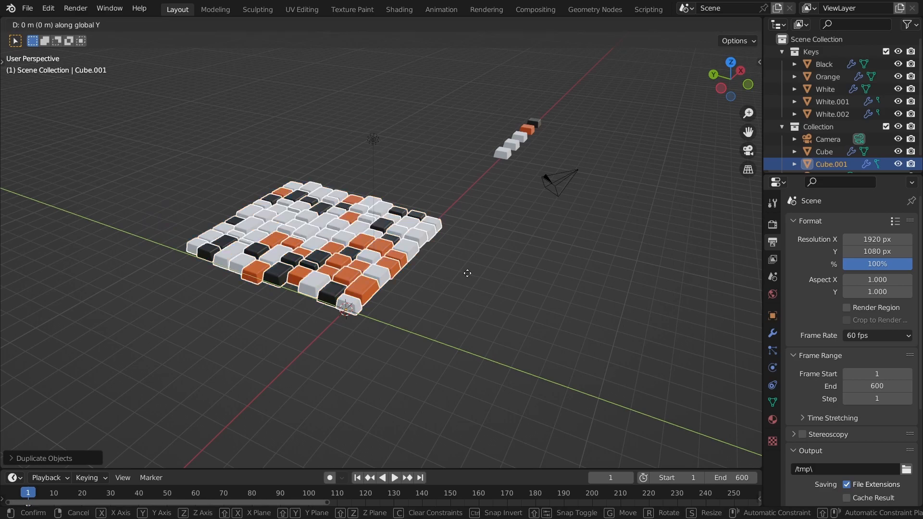
mouse_move(625, 304)
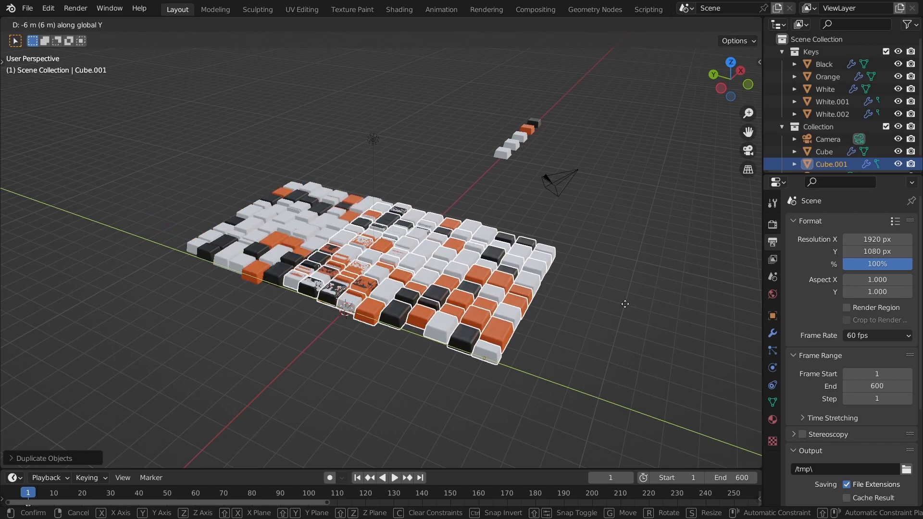
click(621, 317)
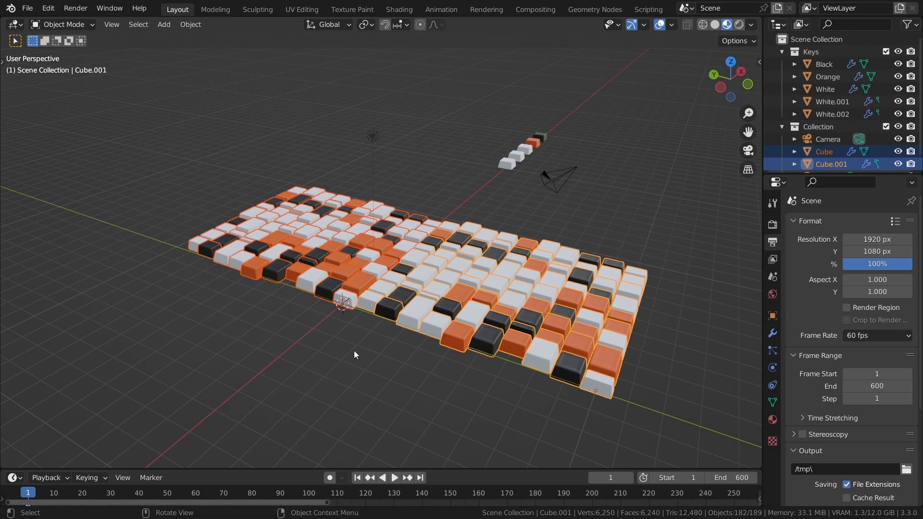
key(i)
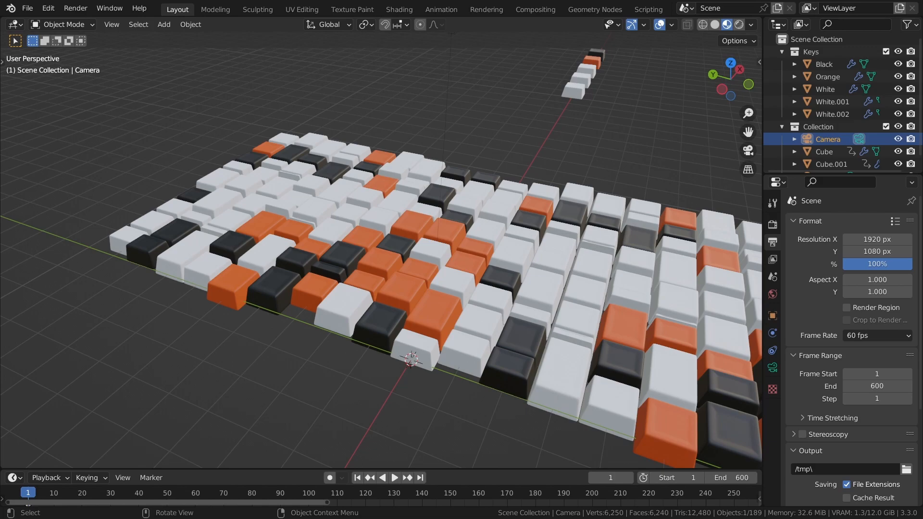
Subtract a new 'Frame Offset' group input from the scene frame before Multiply.
click(595, 9)
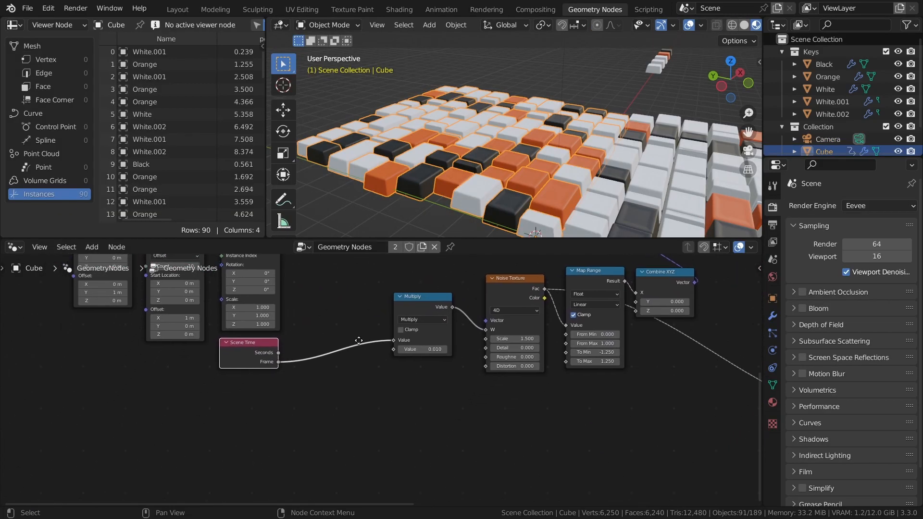
drag(359, 341, 398, 375)
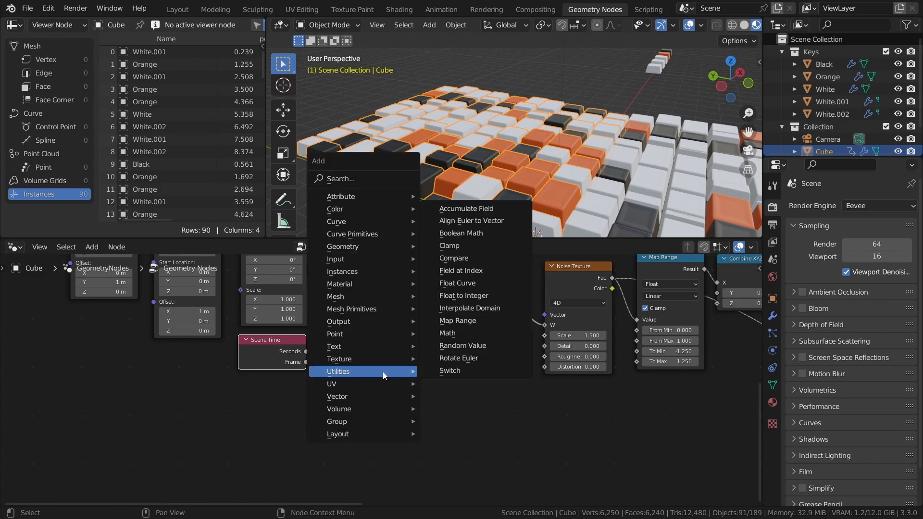
click(447, 333)
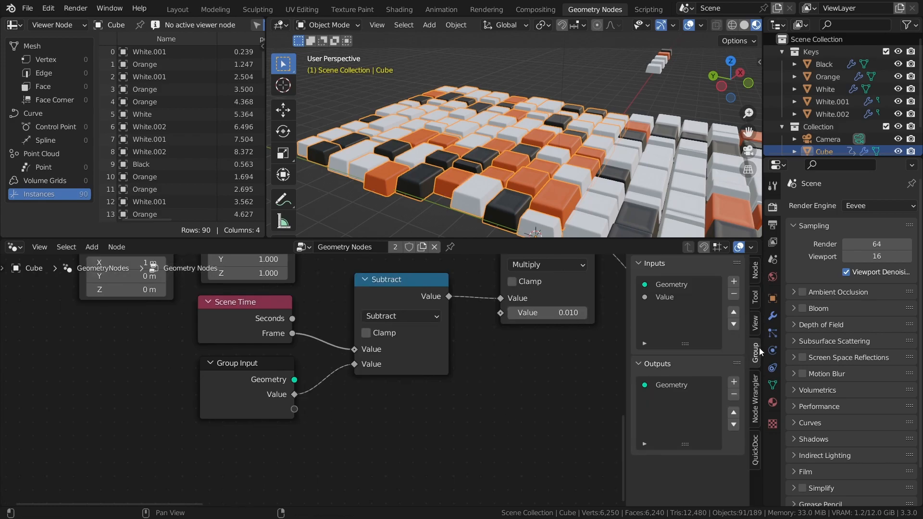
click(664, 297)
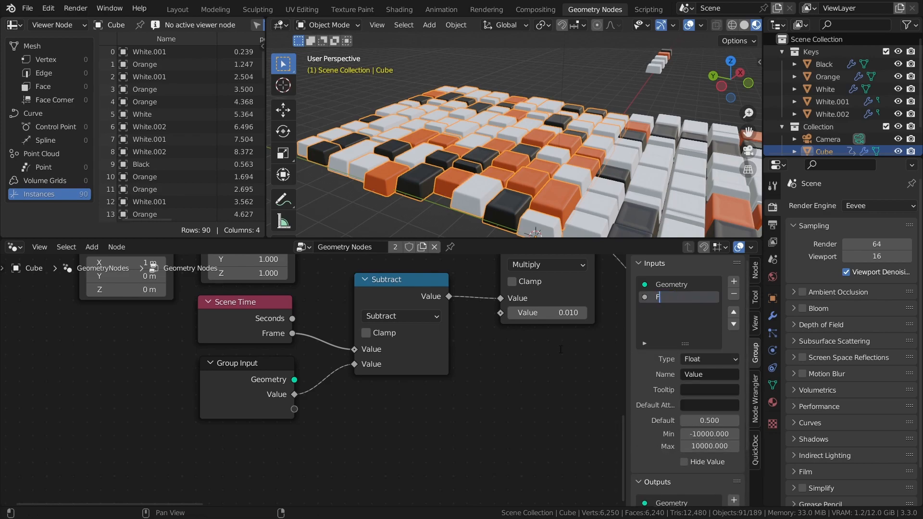
text(rame Of)
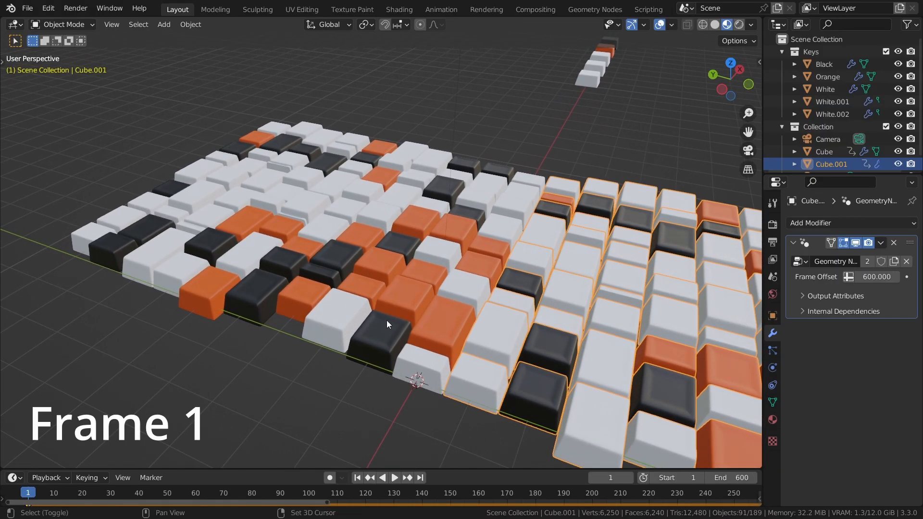
Deselect the duplicate grid to check the seam and save the project.
click(420, 478)
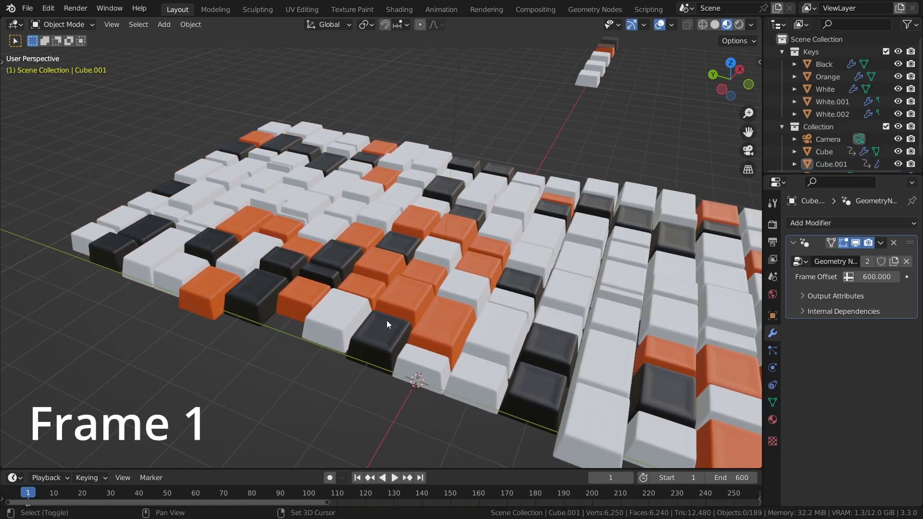
click(393, 477)
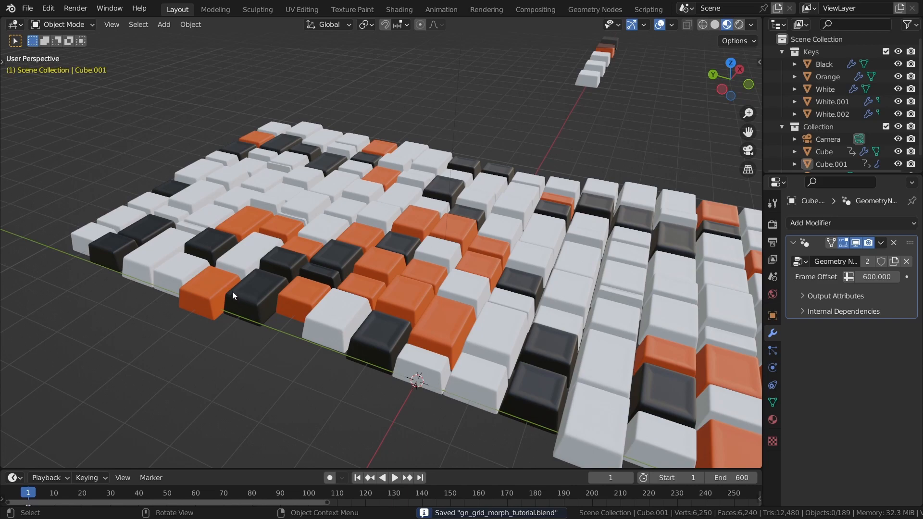
mouse_move(103, 359)
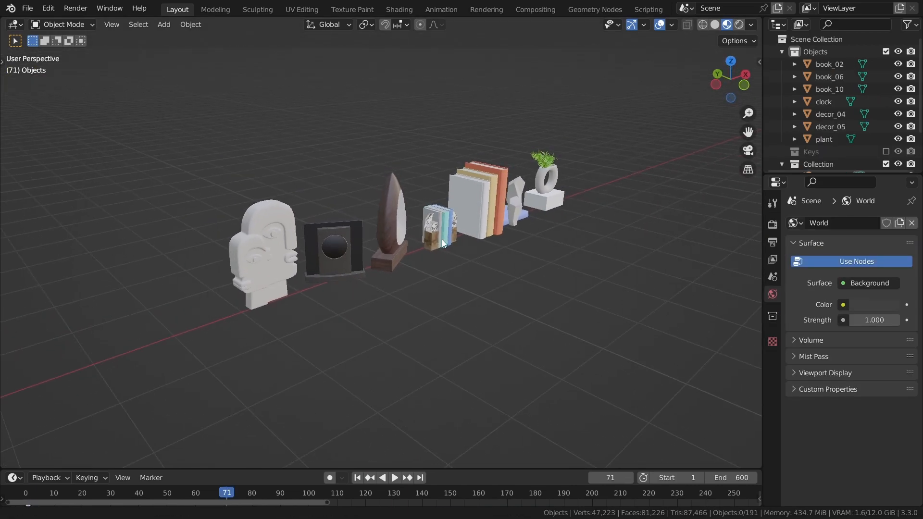
Swap the Collection Info source from Keys to the Objects collection.
click(594, 9)
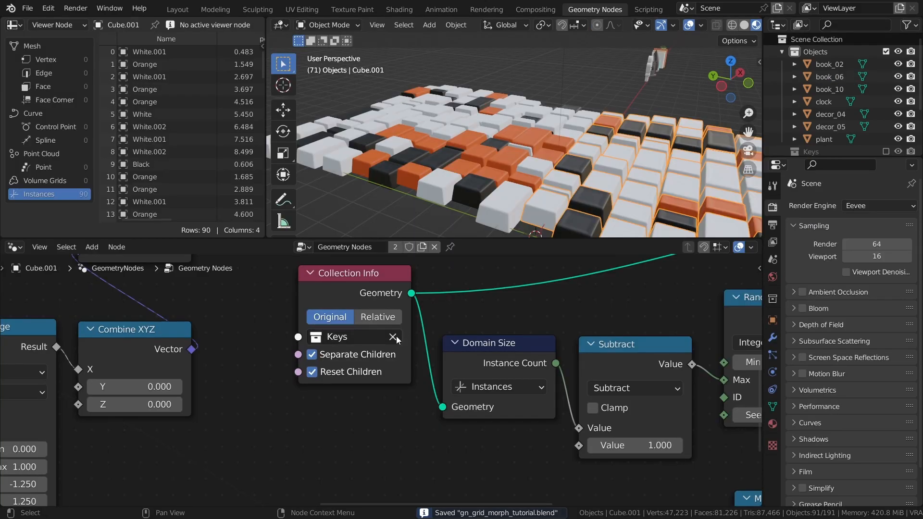
click(347, 336)
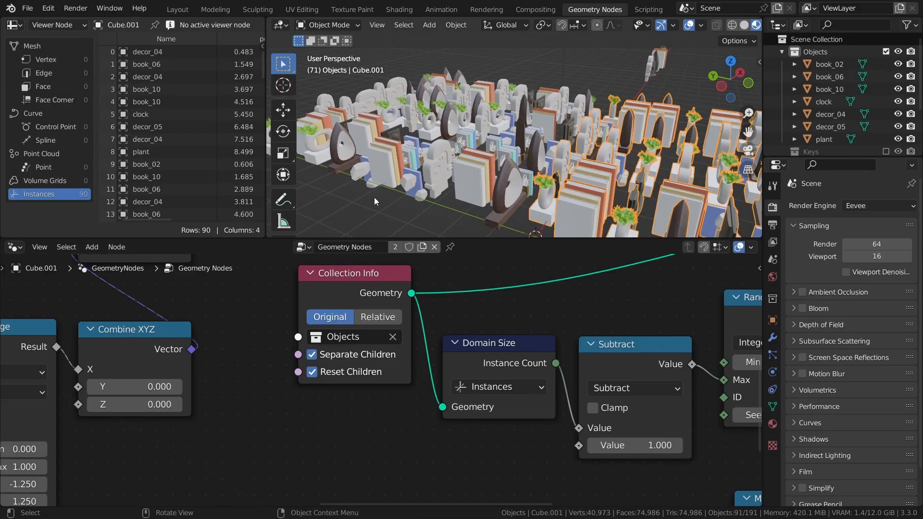